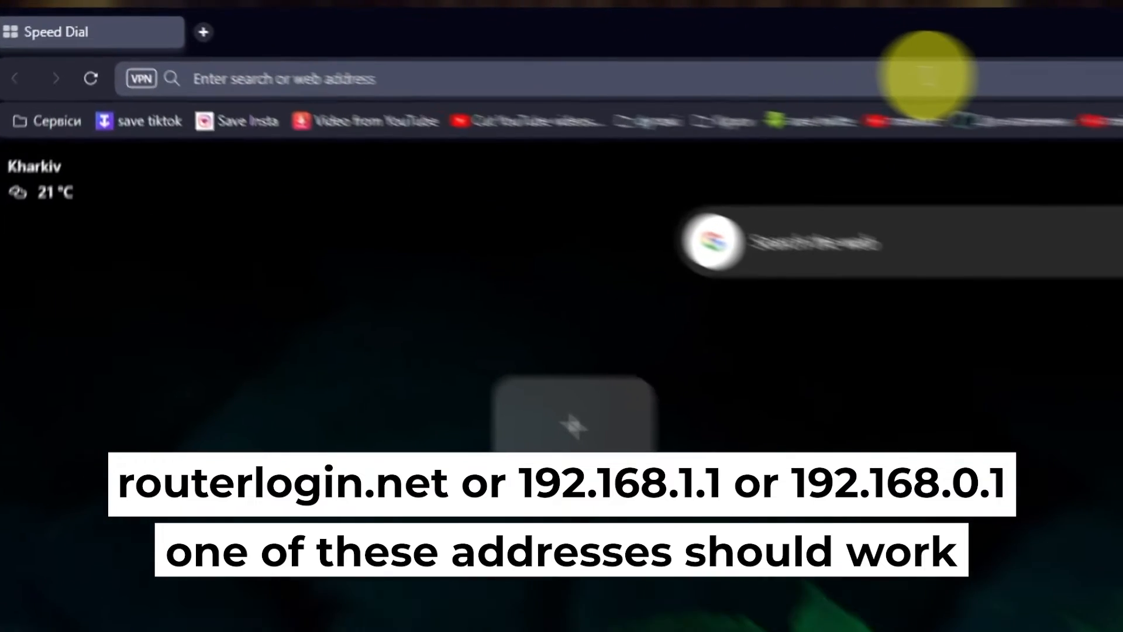
Load the router's setup page at its local address 192.168.1.1 in Opera
text(192)
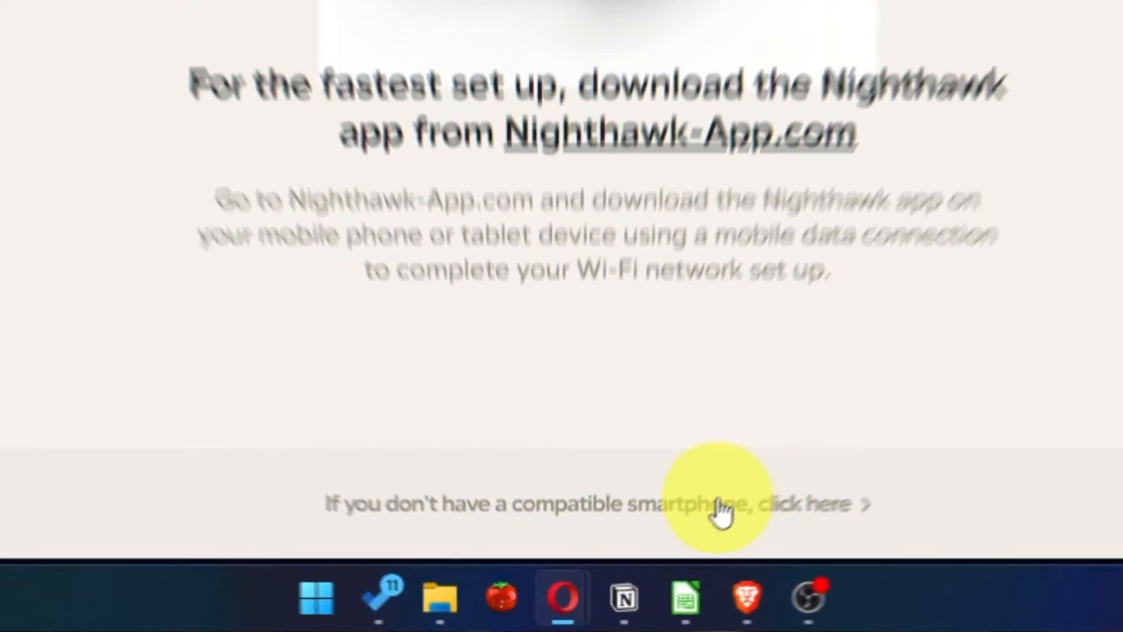
Continue without the smartphone app, agree to the NETGEAR terms and start the Welcome setup
click(722, 503)
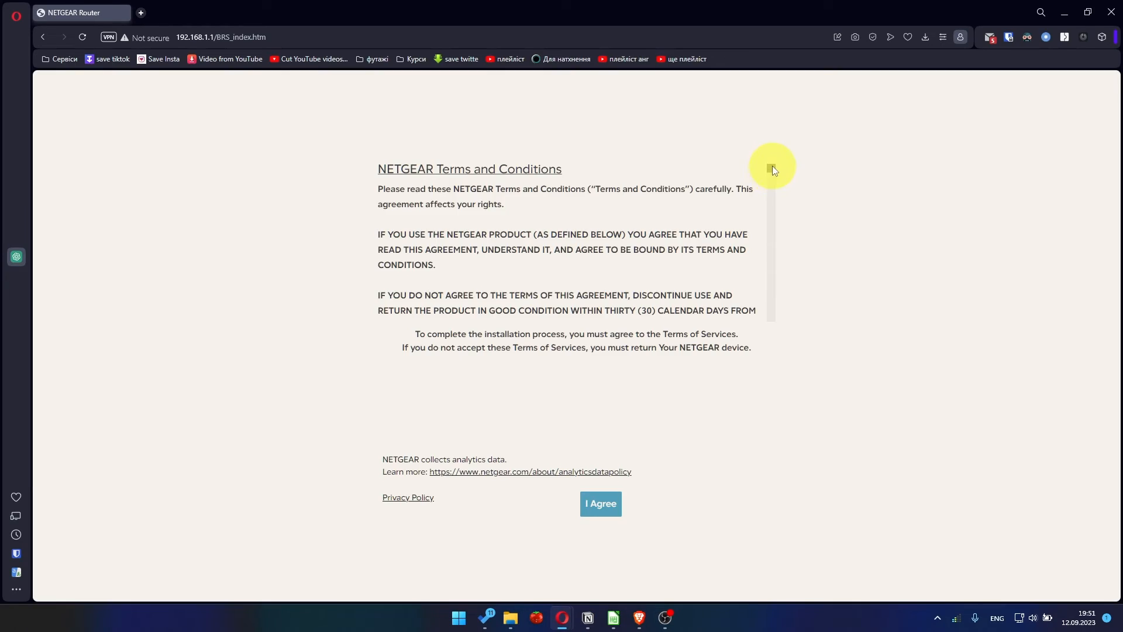
scroll(down, 3)
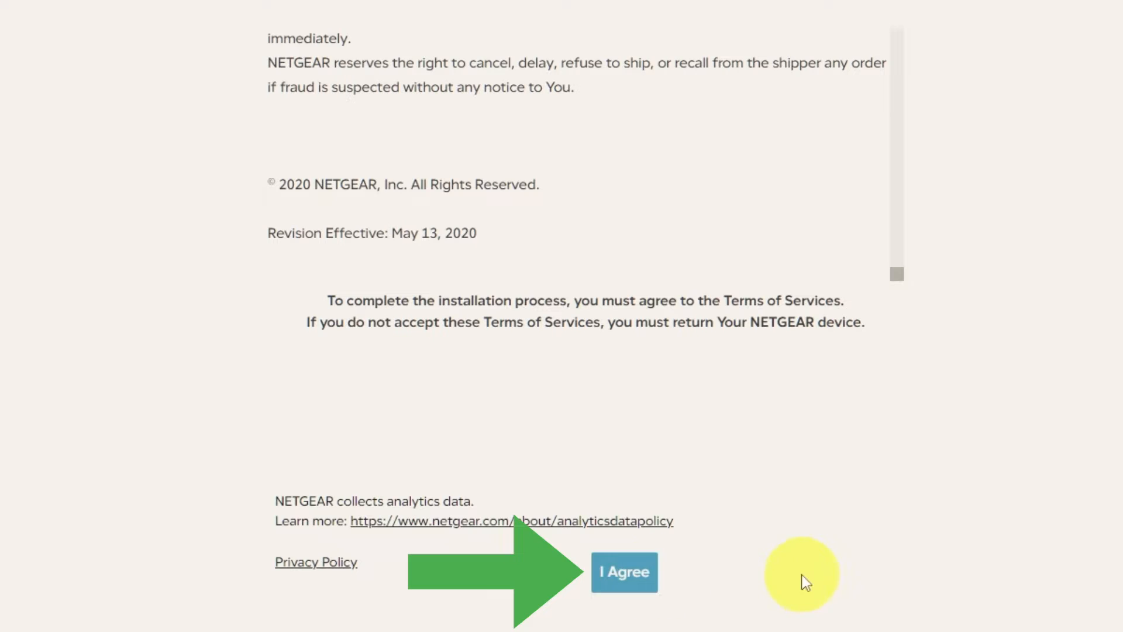
click(623, 572)
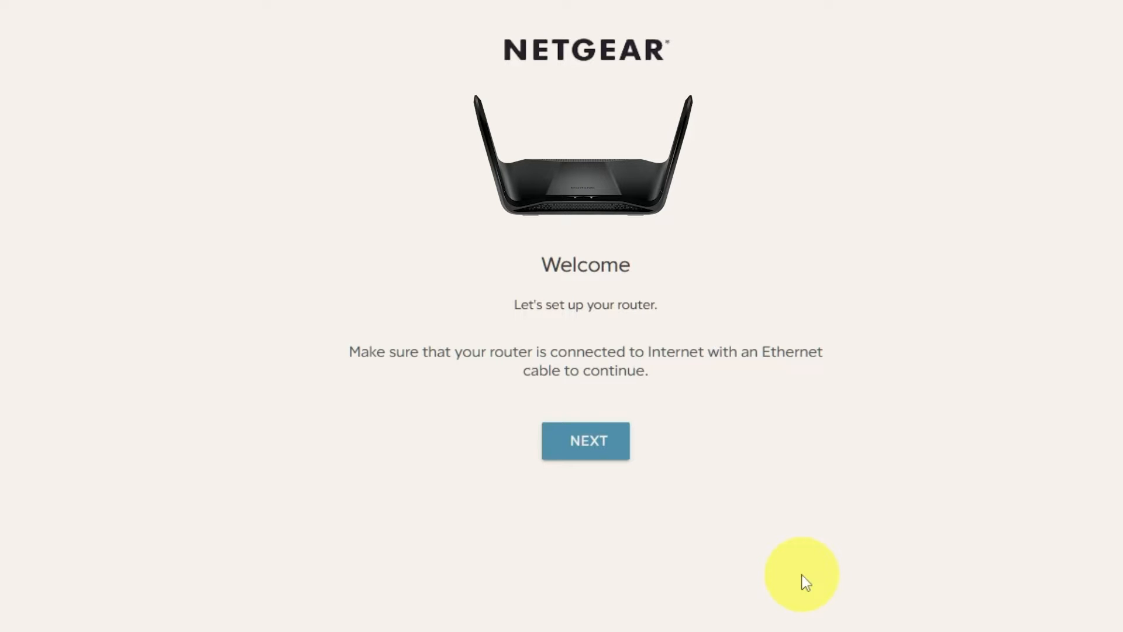
click(586, 441)
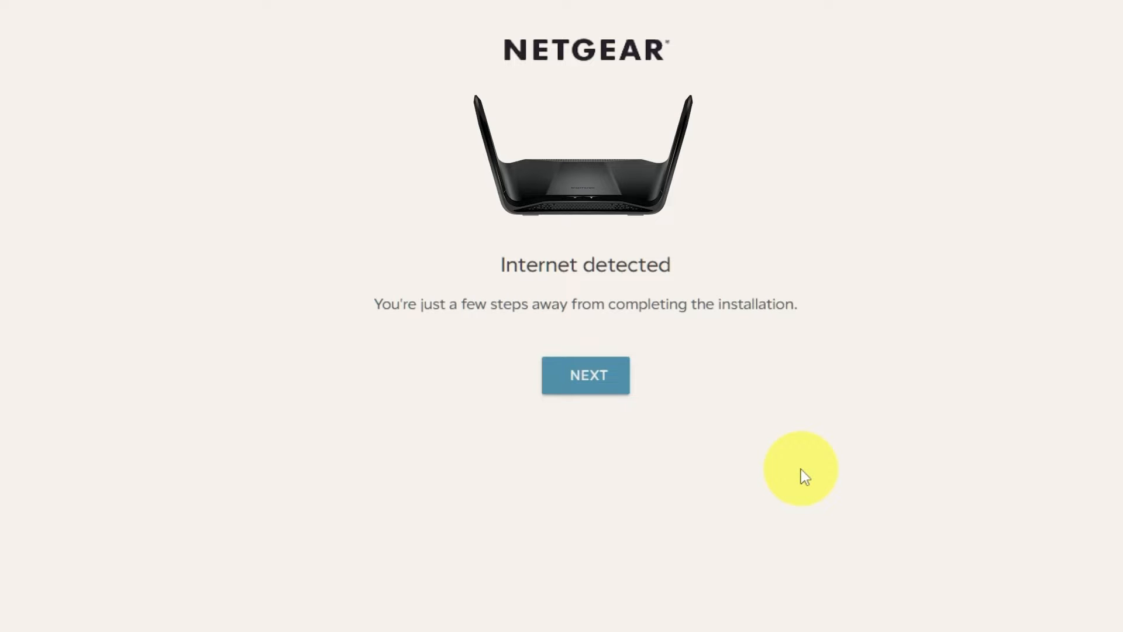
mouse_move(627, 401)
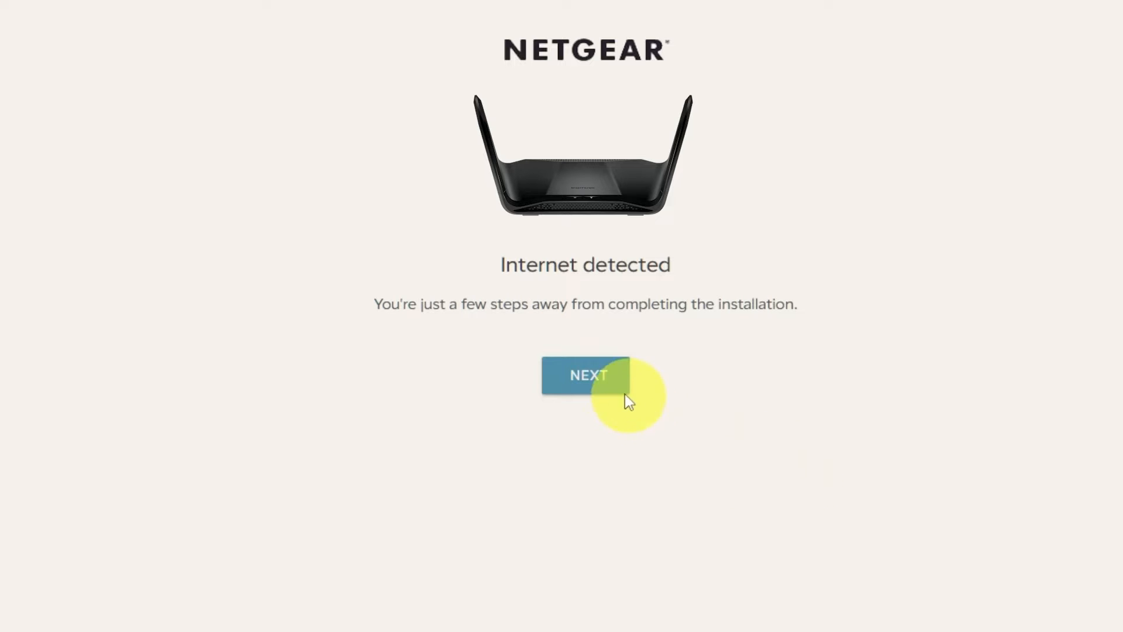
Proceed past the Internet detected screen to the admin account settings
click(585, 375)
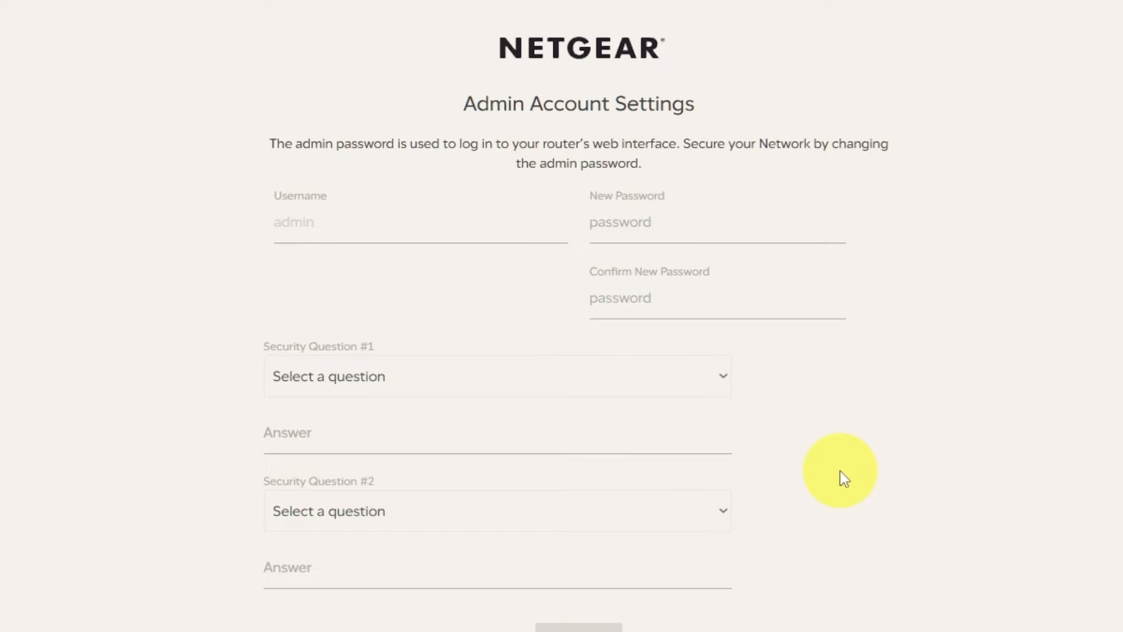
mouse_move(840, 479)
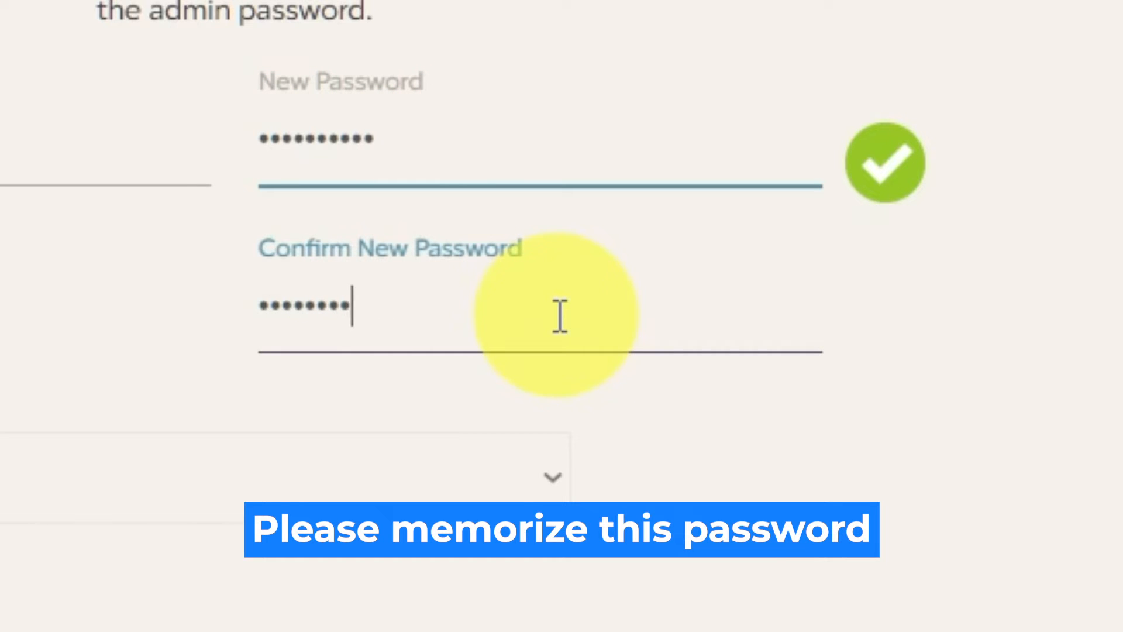
scroll(down, 3)
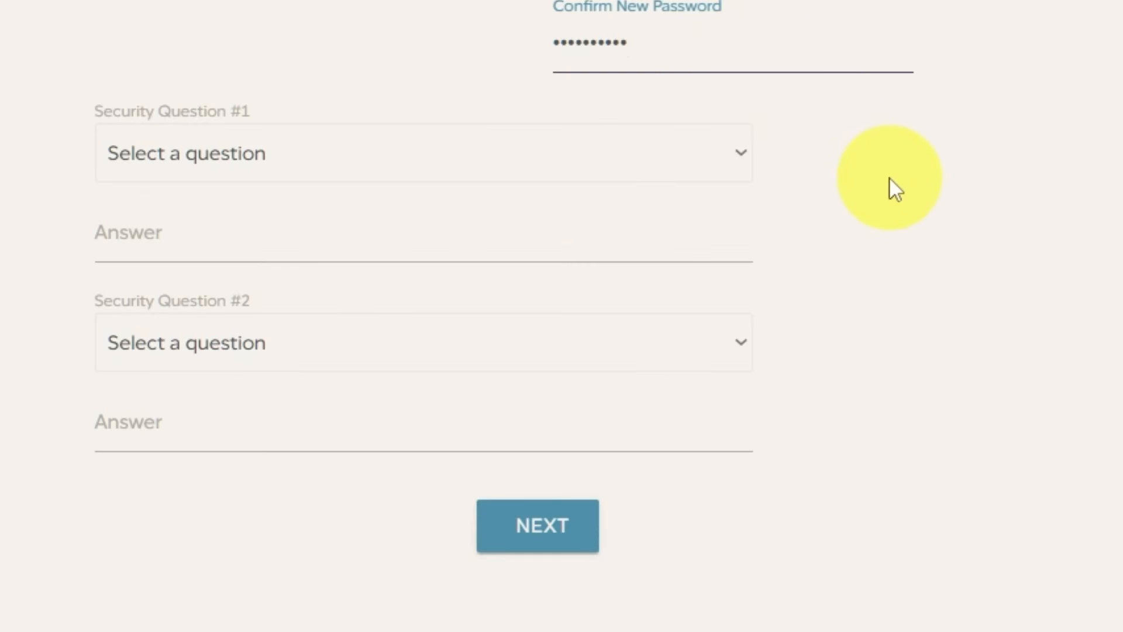
click(423, 152)
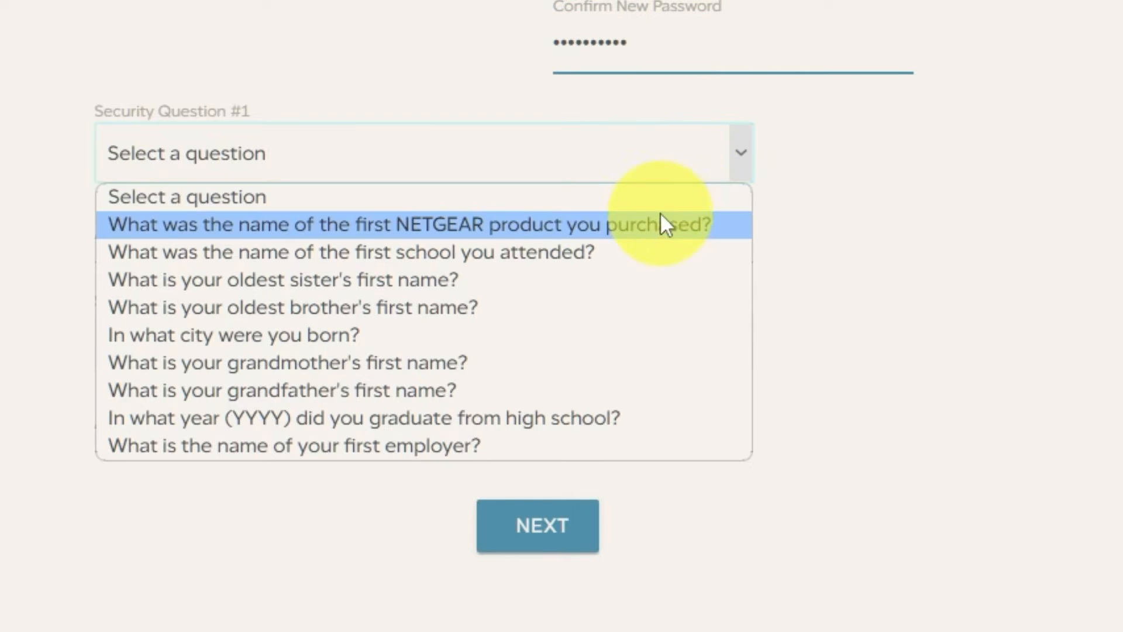
click(410, 223)
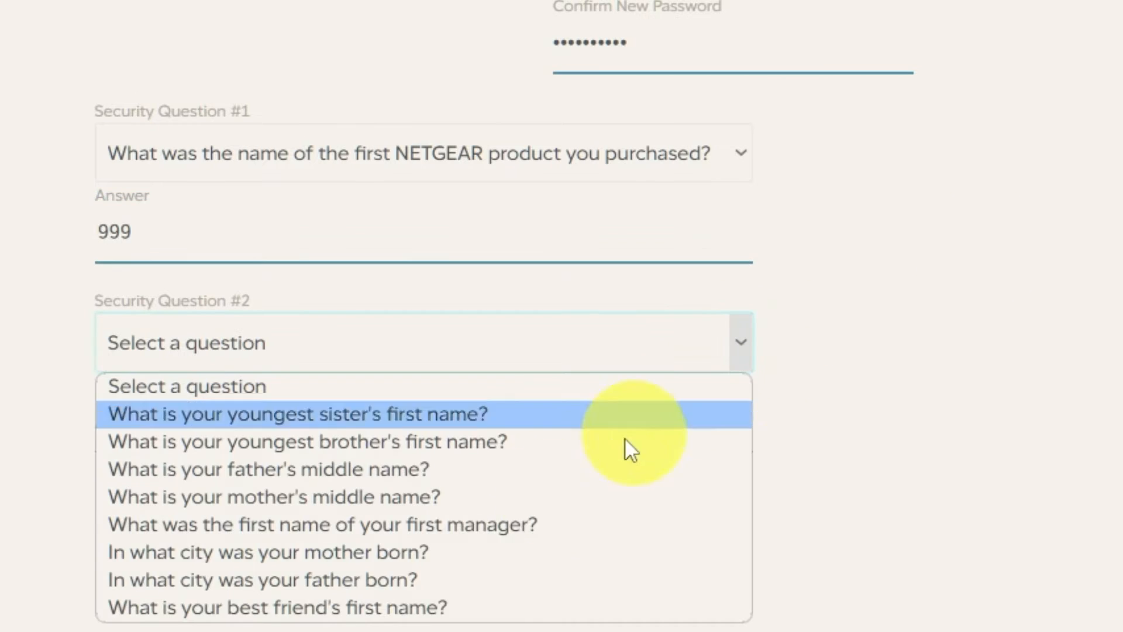
click(278, 607)
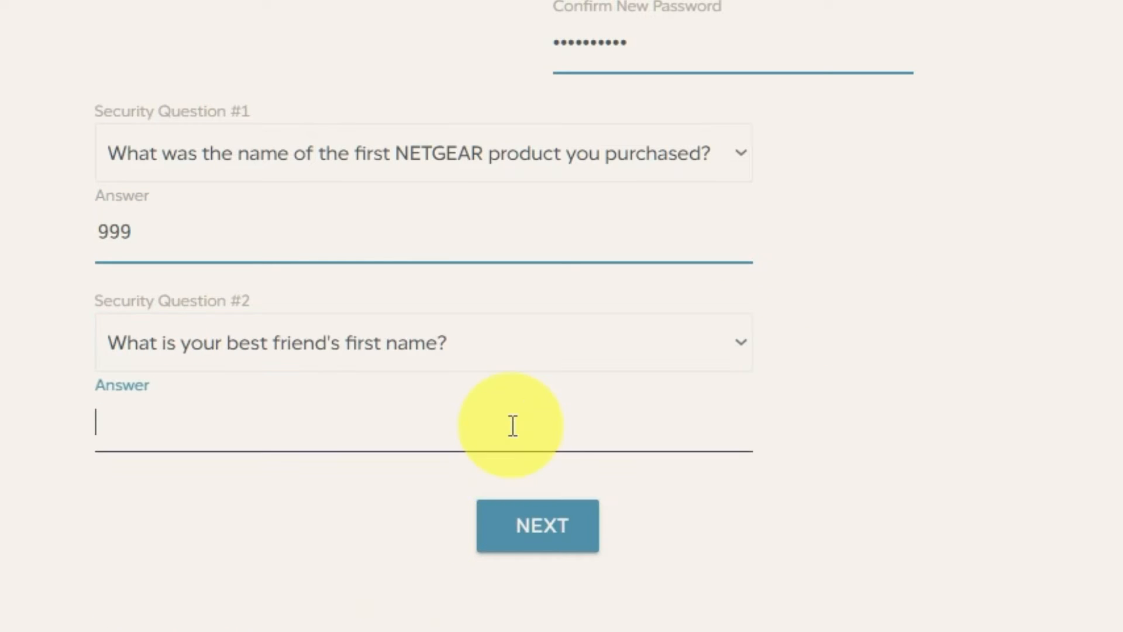
text(bob)
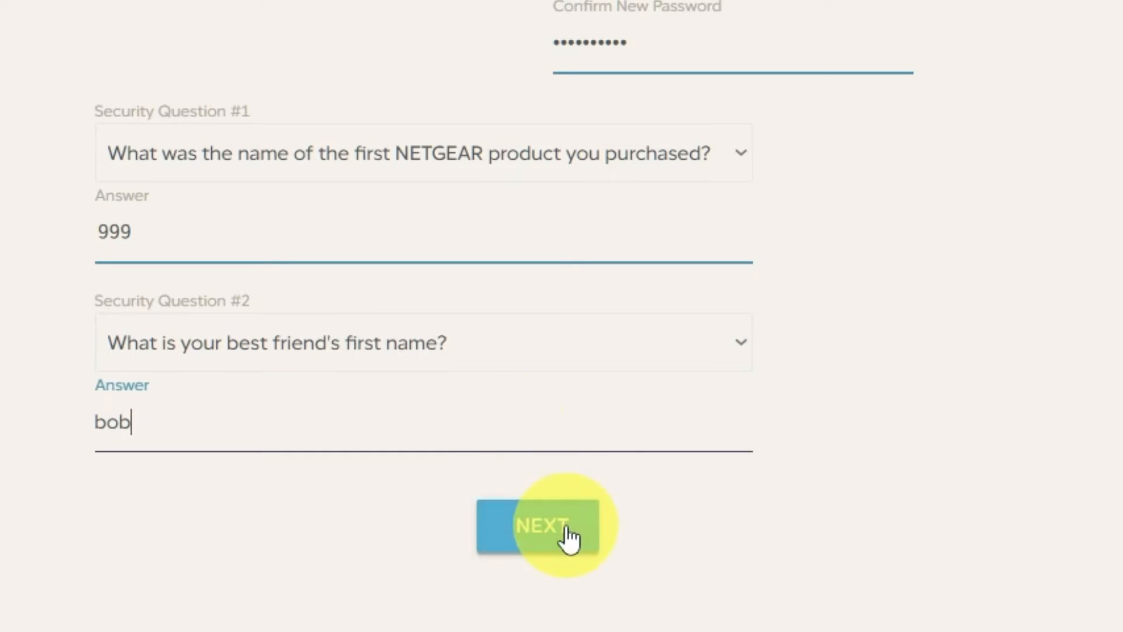
click(544, 526)
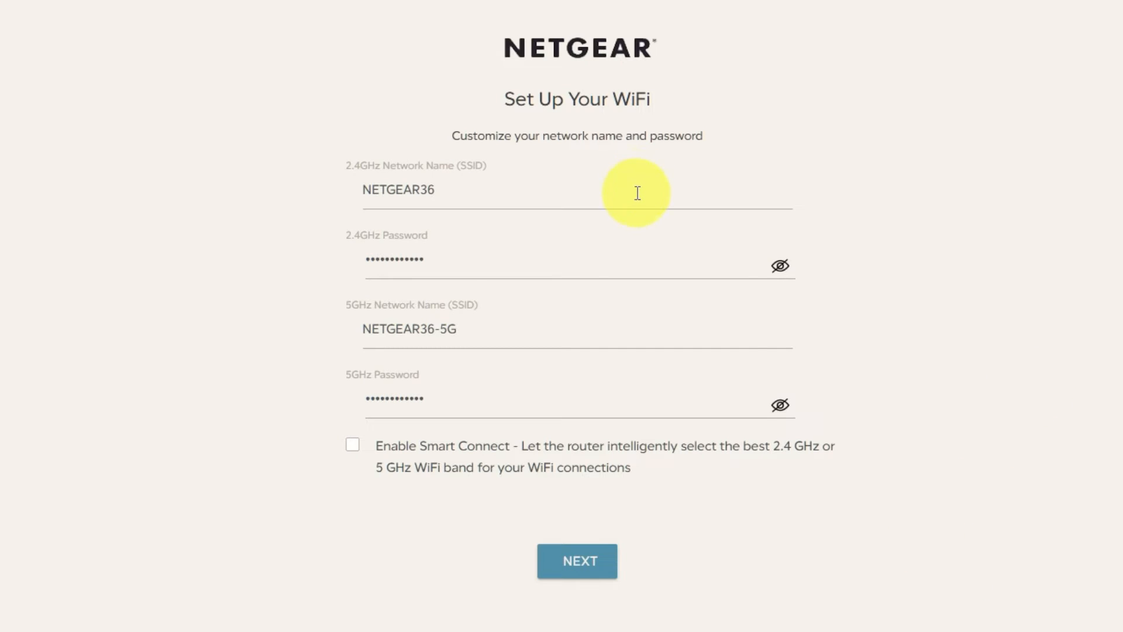
Rename the 2.4GHz and 5GHz SSIDs to NETGEAR and NETGEAR-5G and save them
click(781, 266)
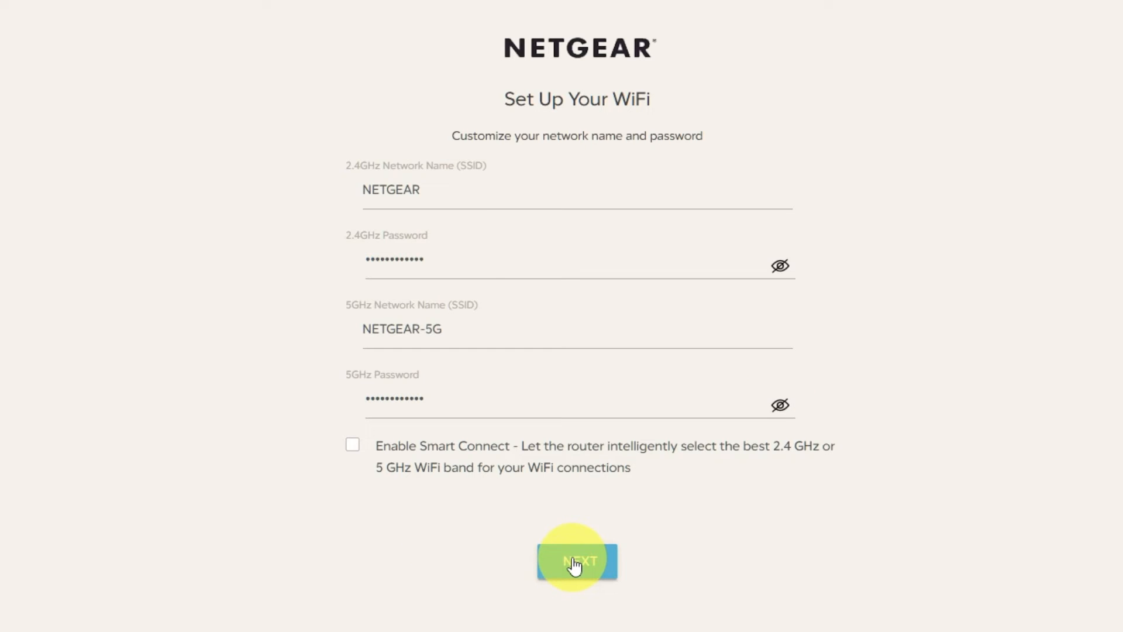
click(577, 560)
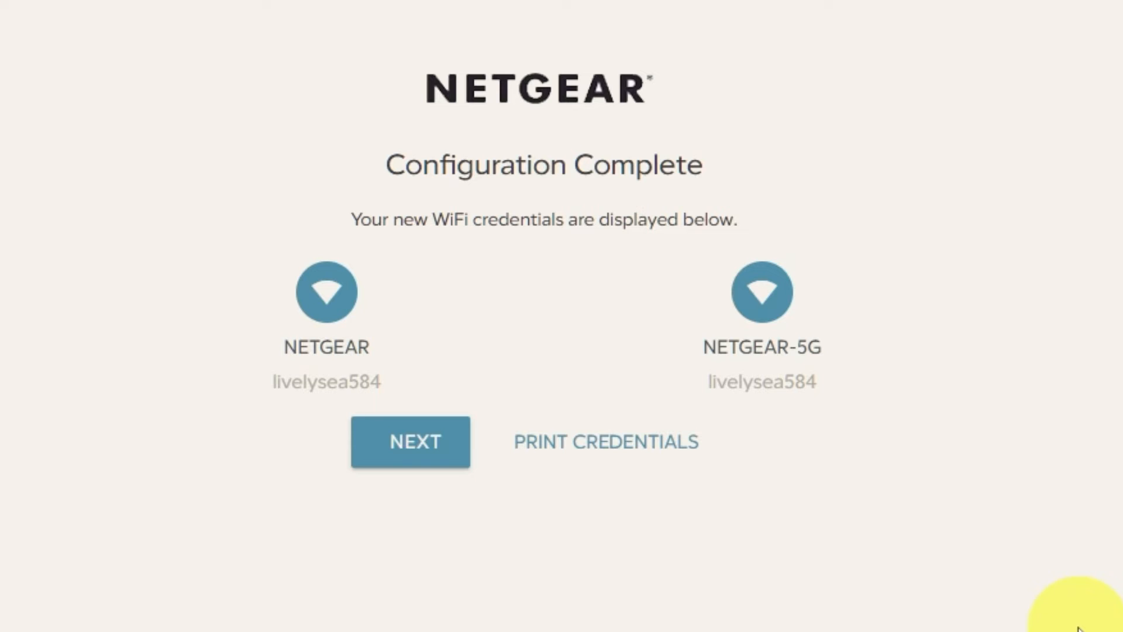
mouse_move(605, 441)
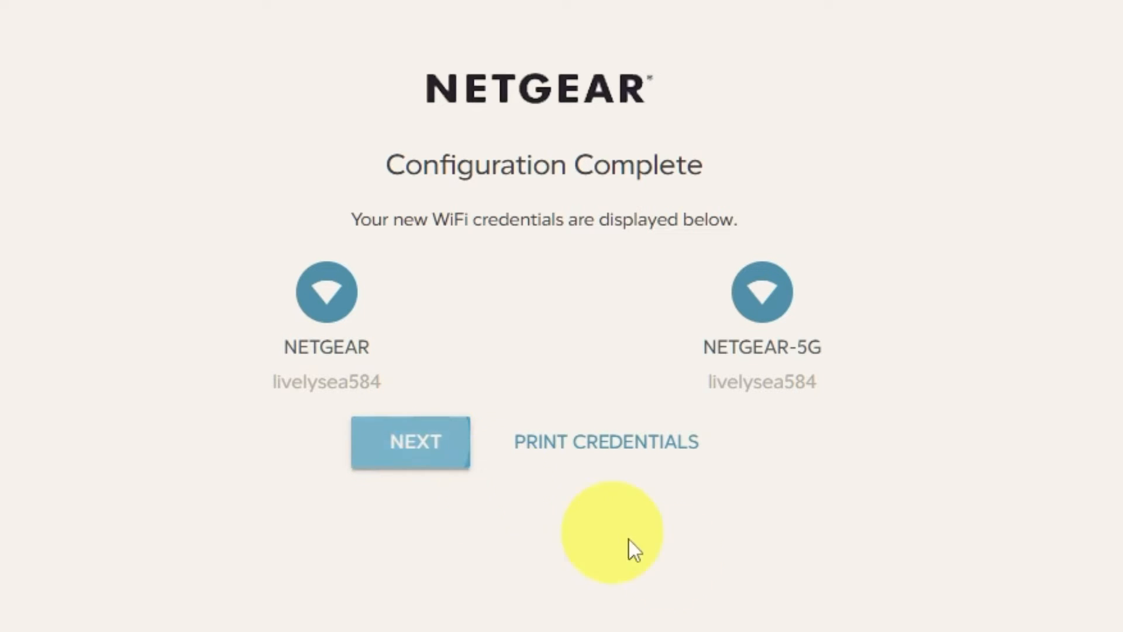
Continue past the Configuration Complete summary to the firmware check
click(411, 442)
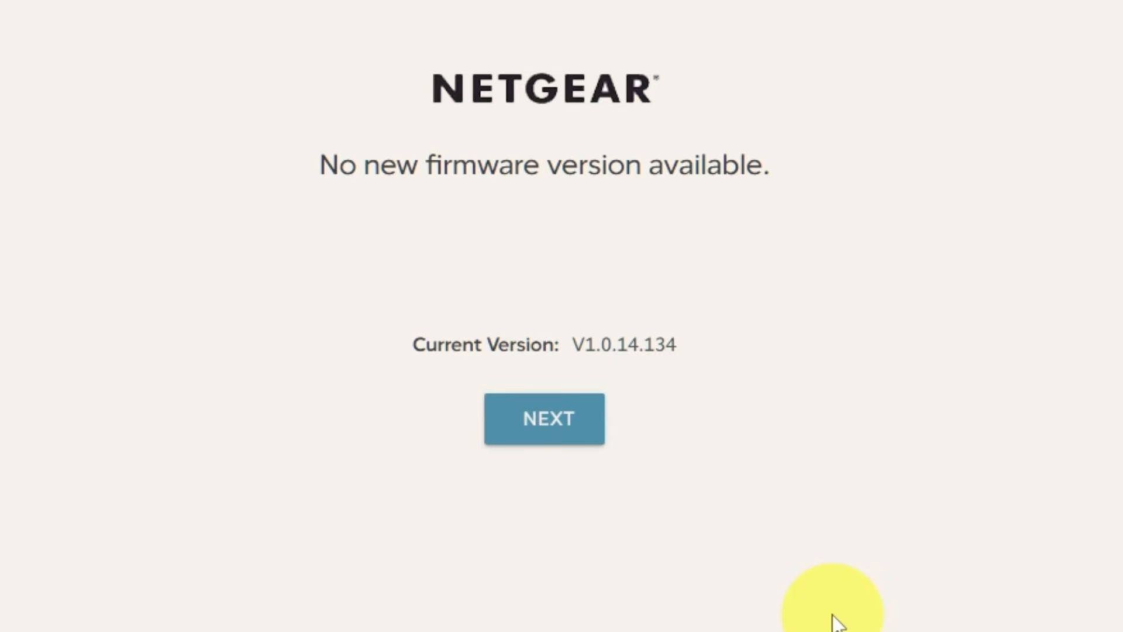
mouse_move(617, 483)
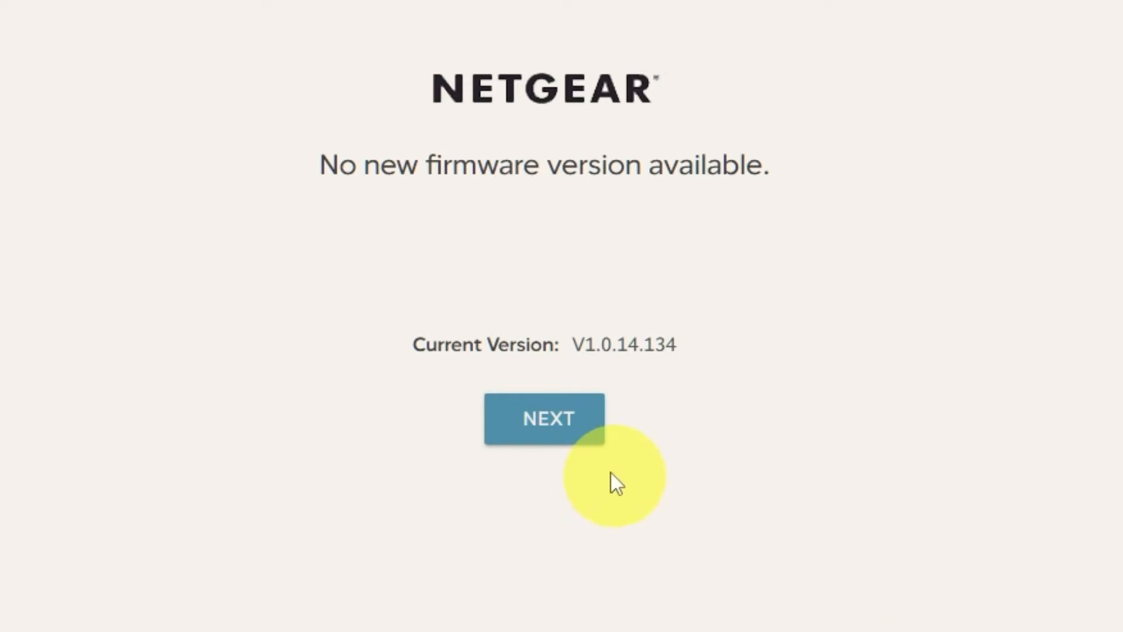
Finish setup after the 'No new firmware version available' check
click(546, 419)
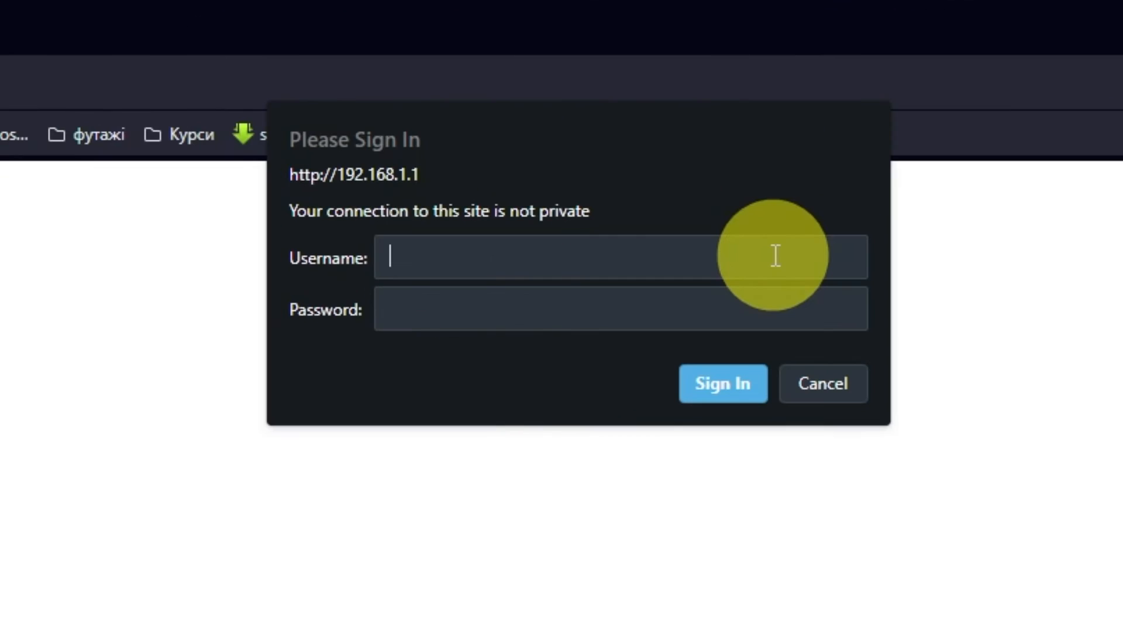
Sign in to the router as admin with the new password
text(admin)
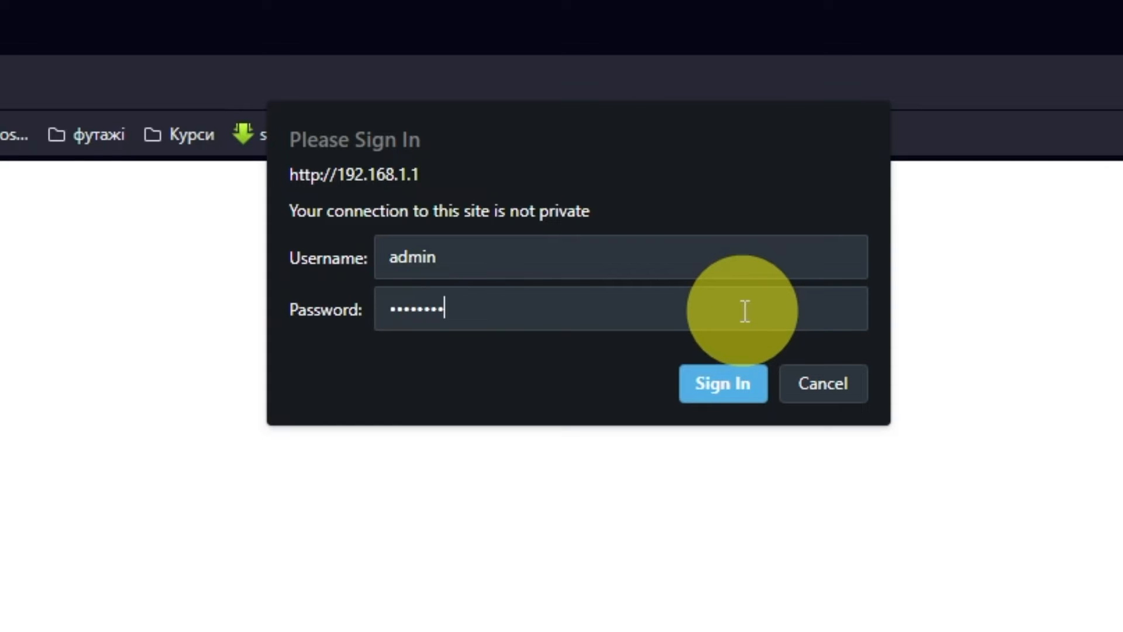
click(722, 384)
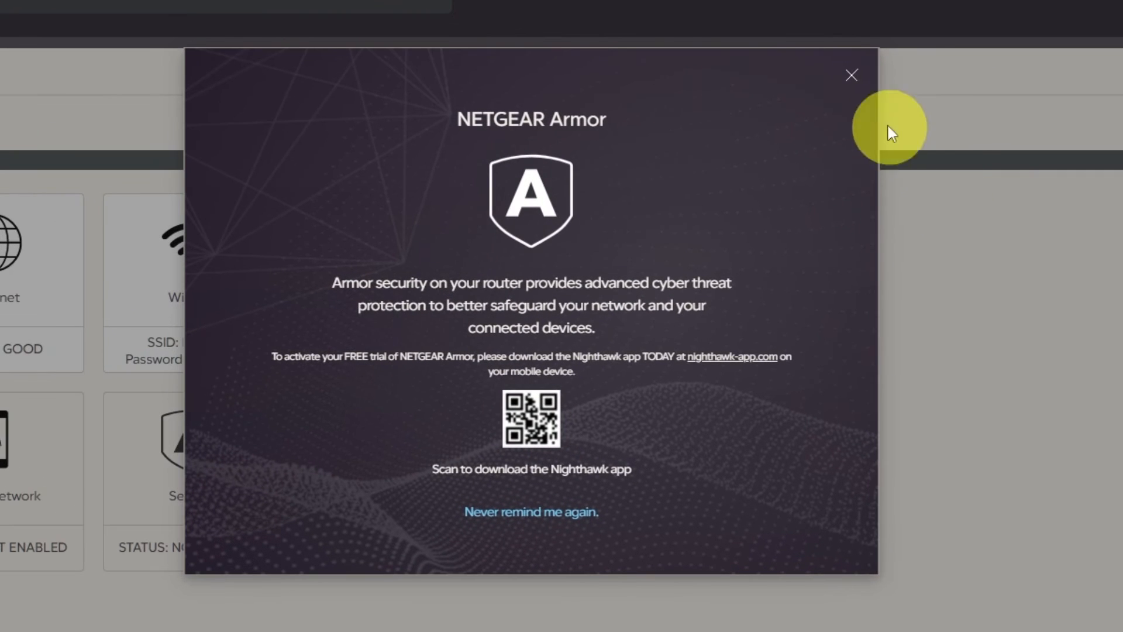
Dismiss the NETGEAR Armor promo and choose the interface language from the dropdown
click(851, 75)
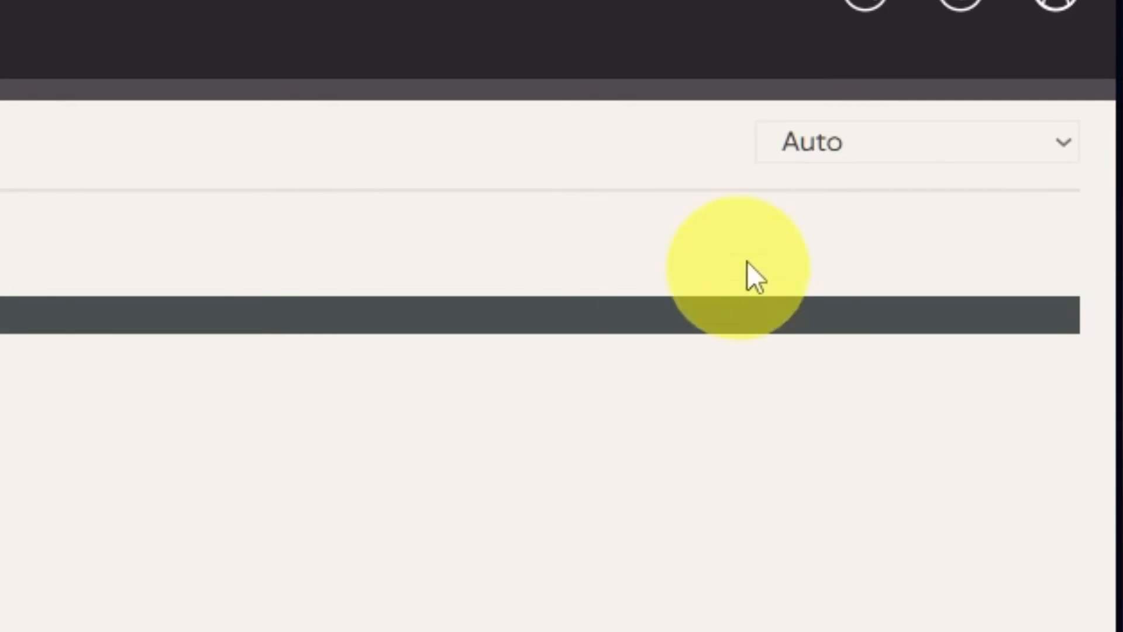
click(918, 141)
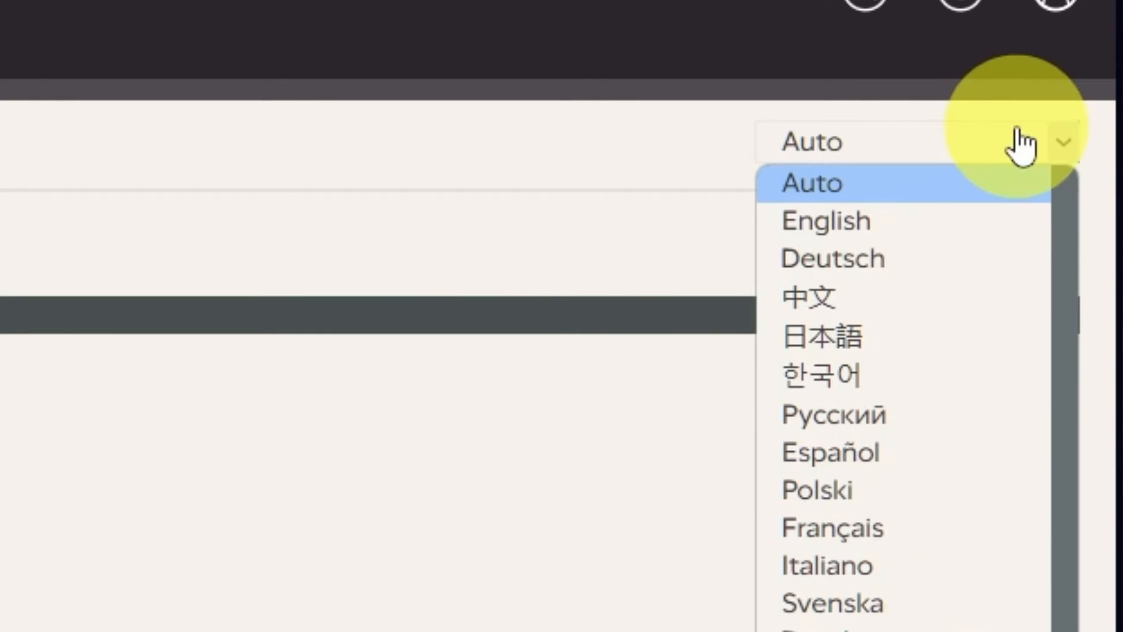
click(1056, 143)
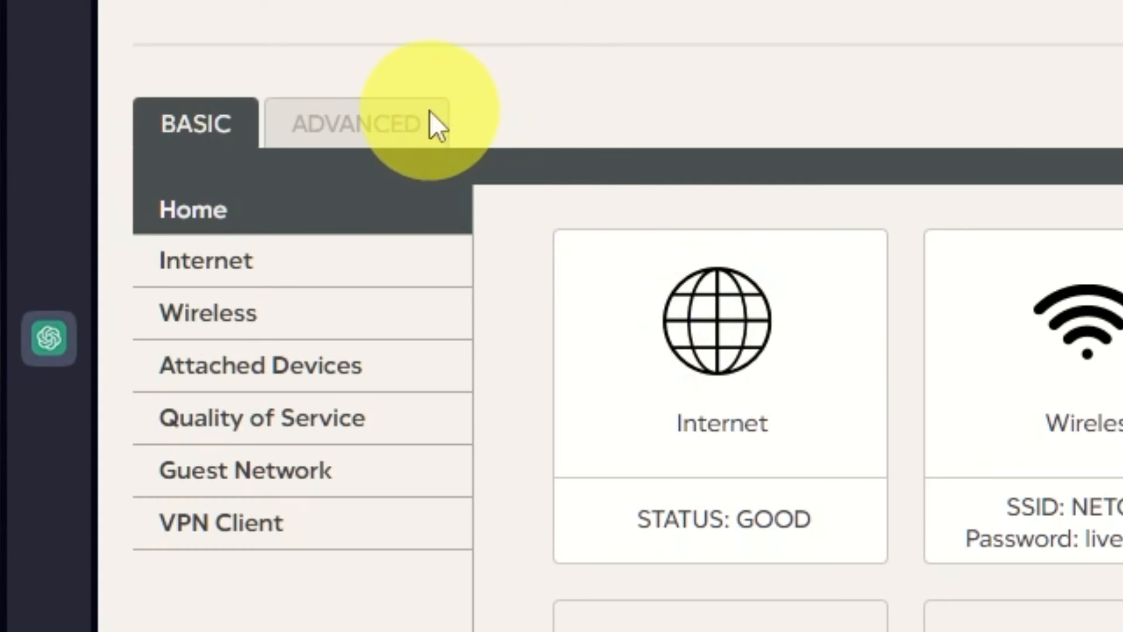
From Advanced, start the Setup Wizard, choose 'No. I want to configure the router myself' and continue
click(356, 123)
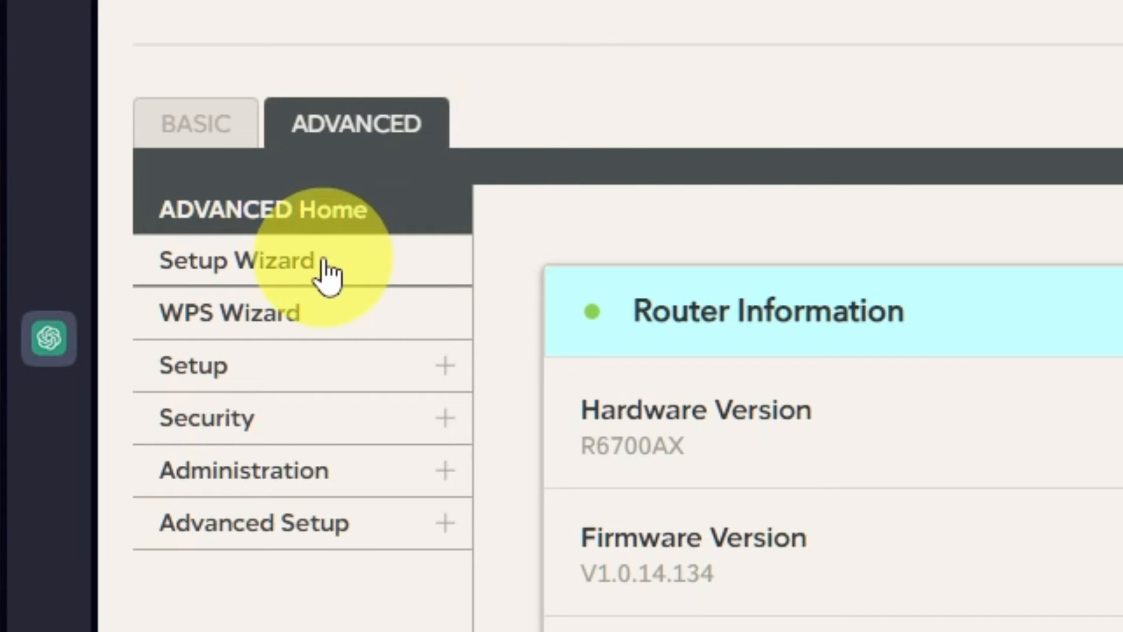
click(236, 260)
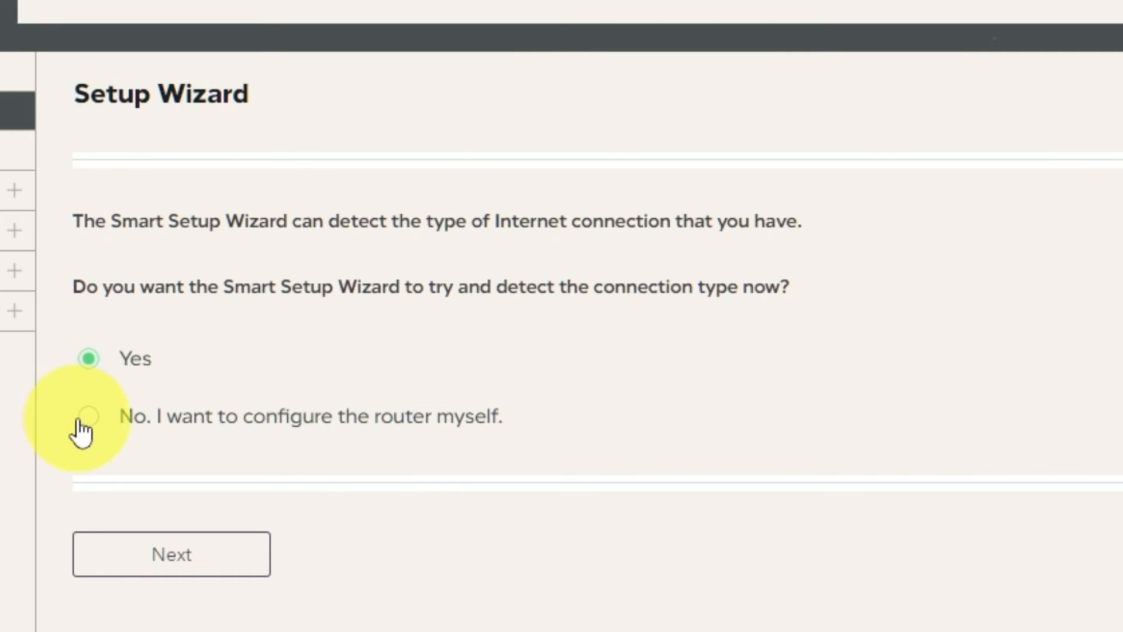
click(88, 417)
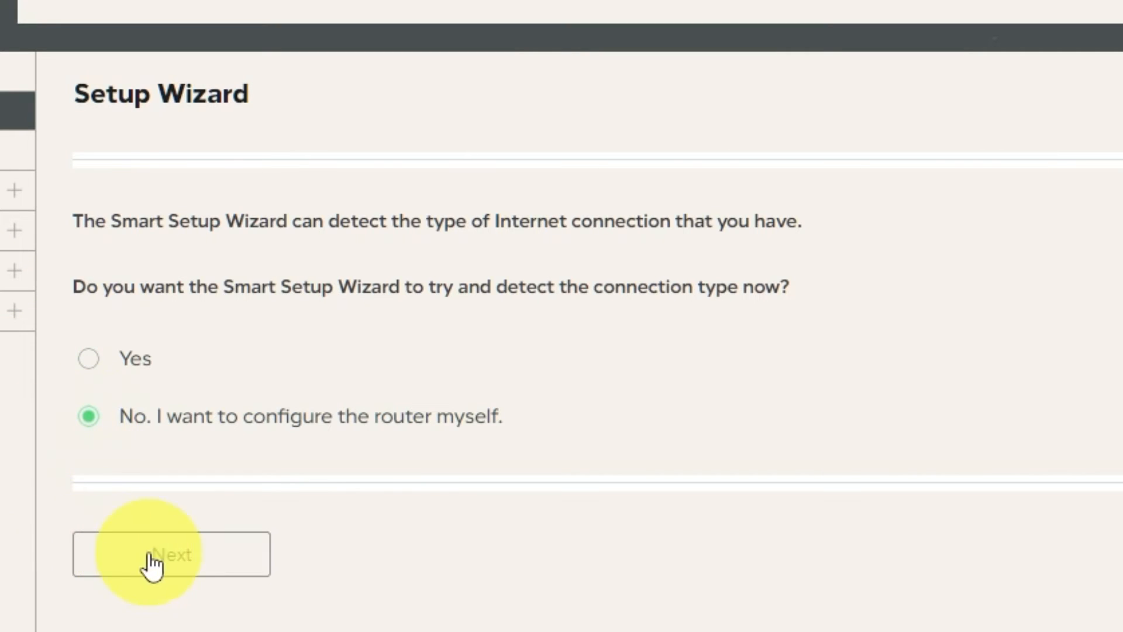
click(170, 553)
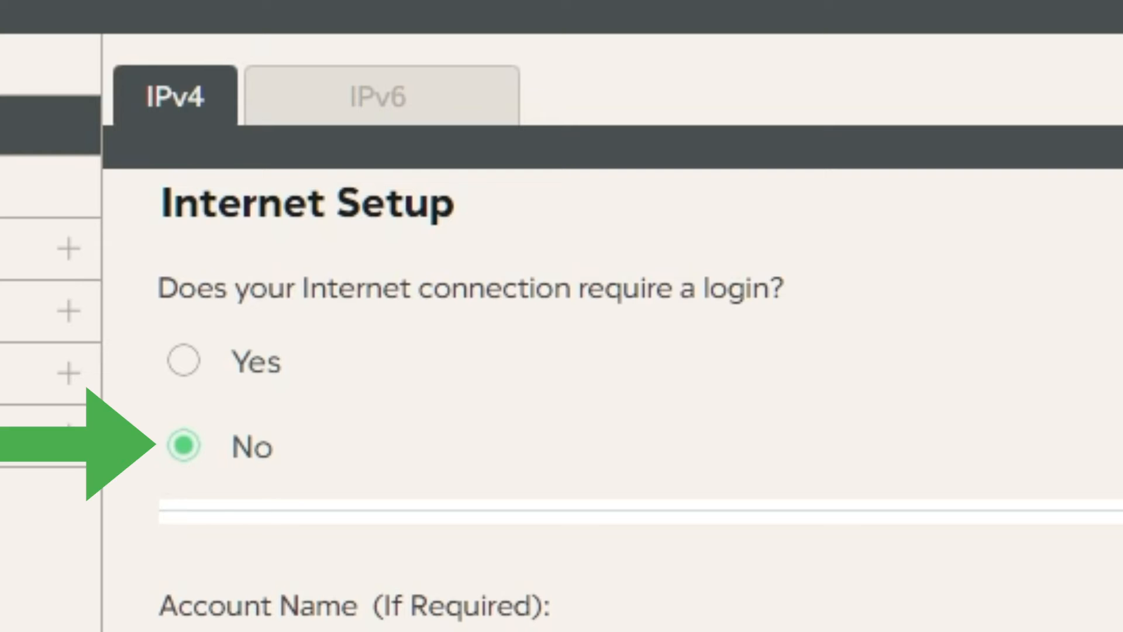
Set DNS to Get Automatically from ISP, keeping no login, dynamic IP and default MAC address
scroll(down, 3)
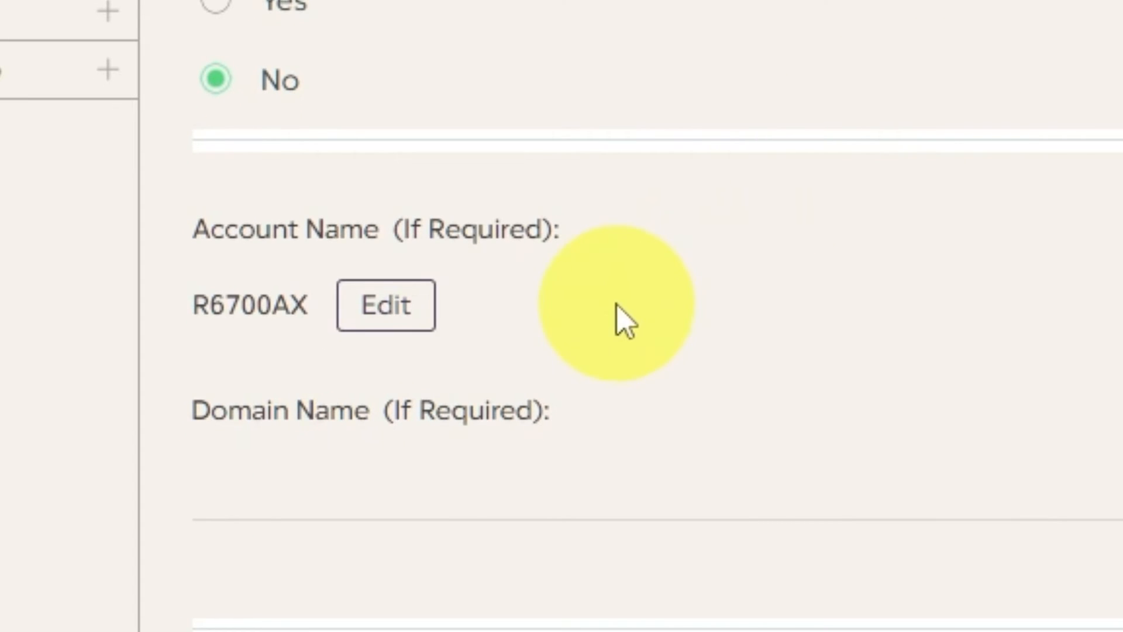
mouse_move(853, 502)
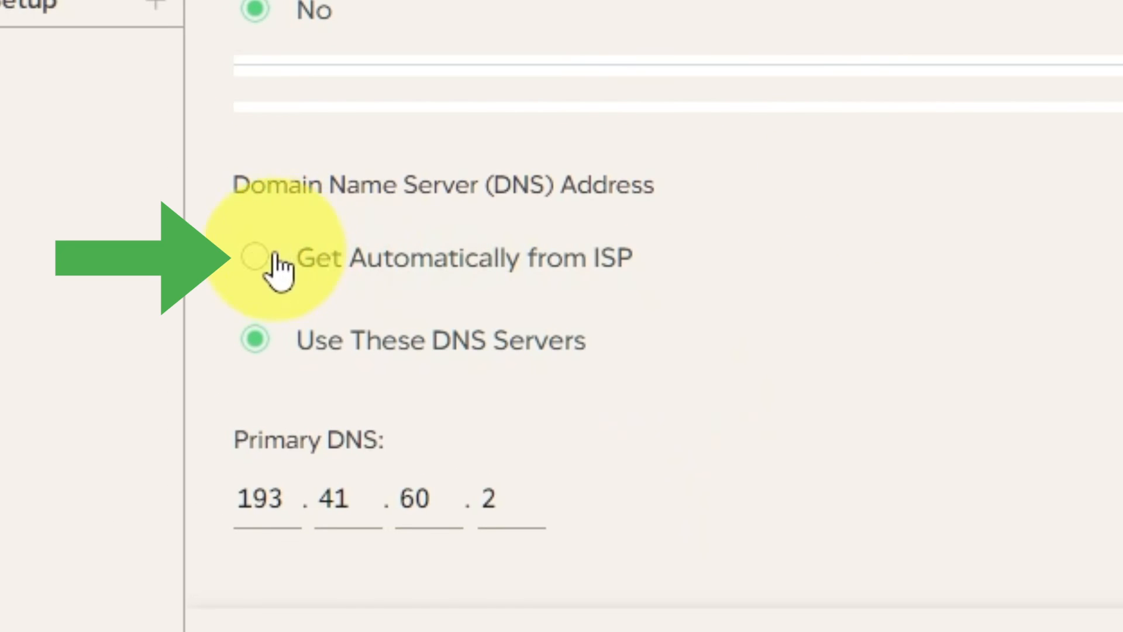
click(257, 257)
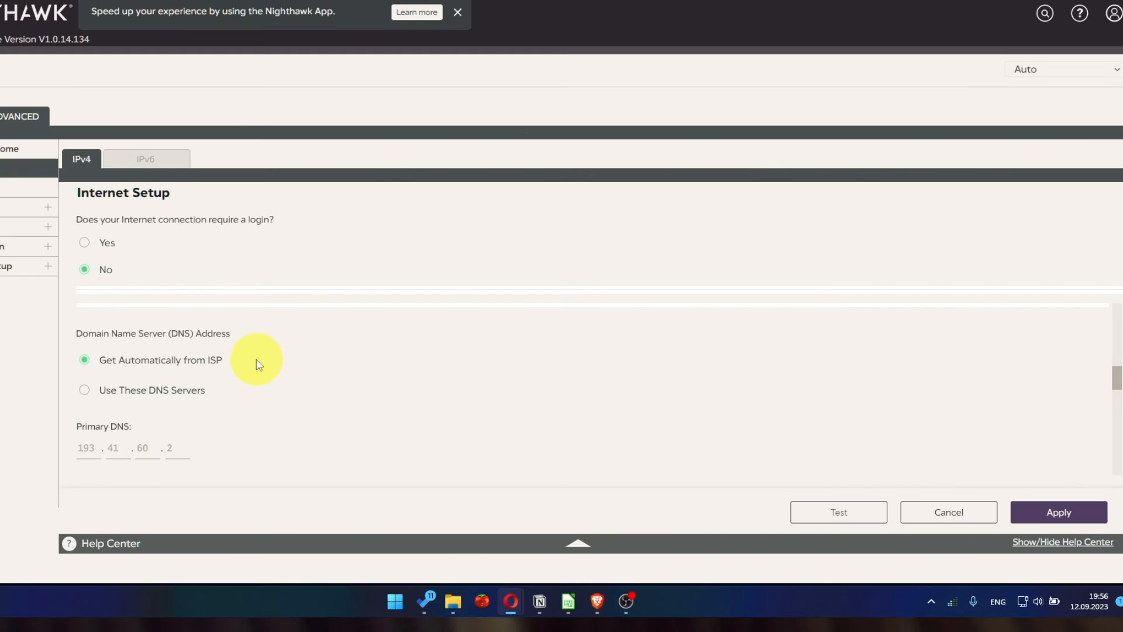
scroll(down, 3)
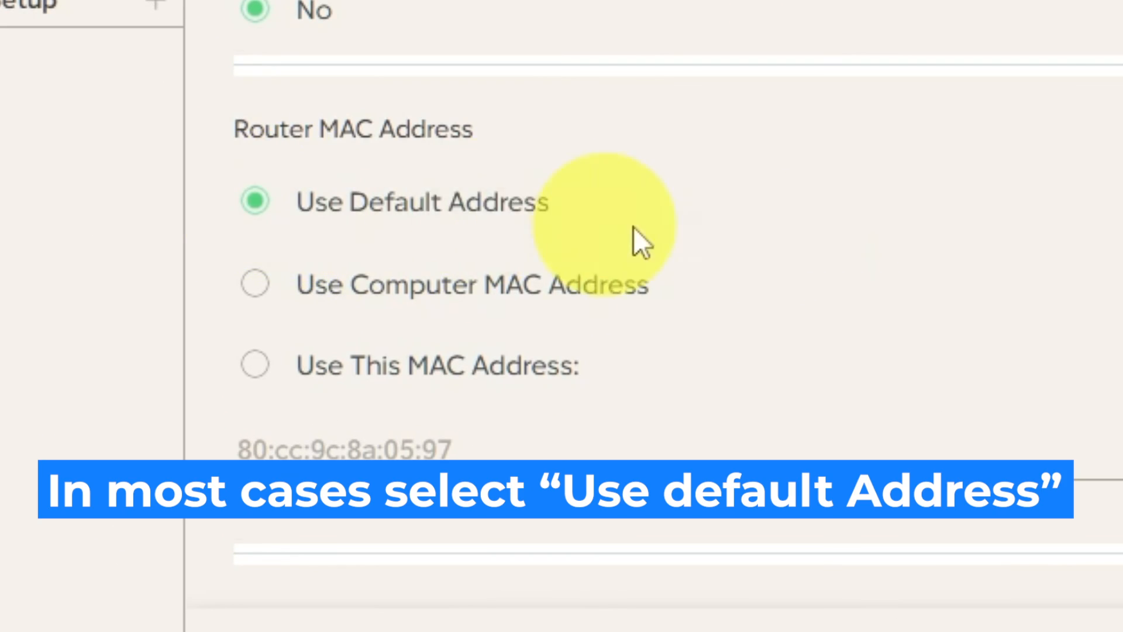
mouse_move(917, 243)
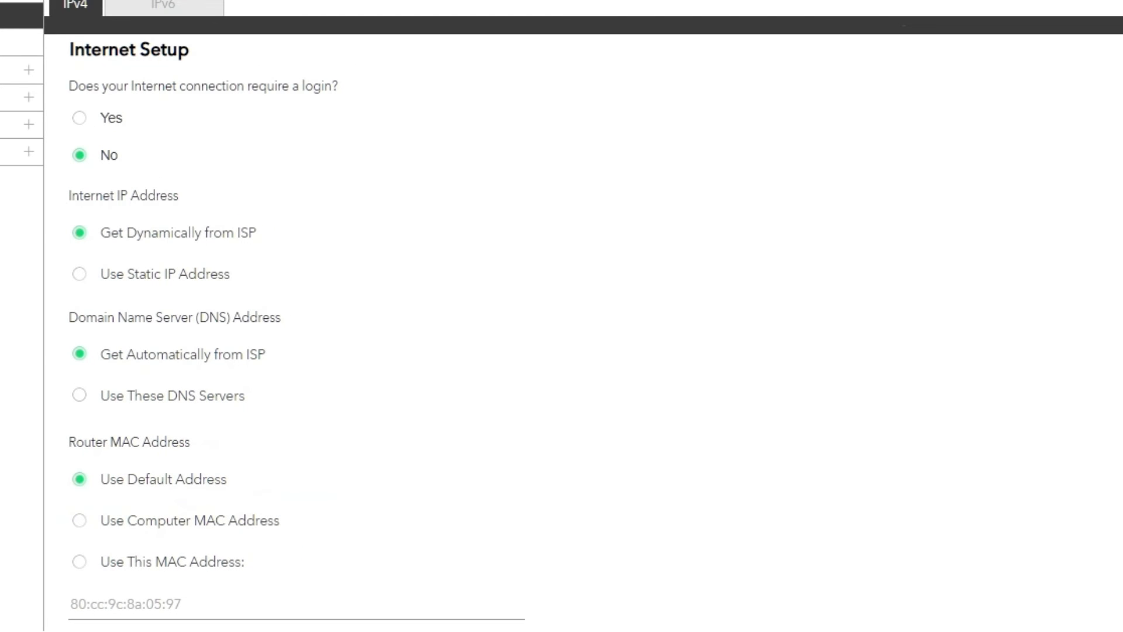
scroll(down, 3)
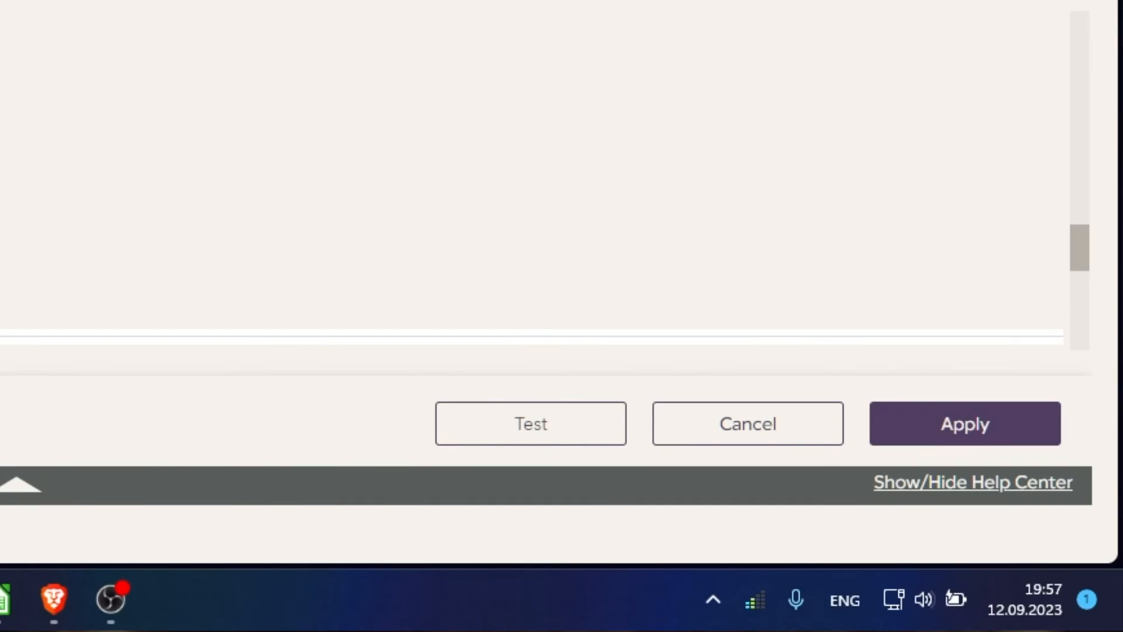
mouse_move(924, 426)
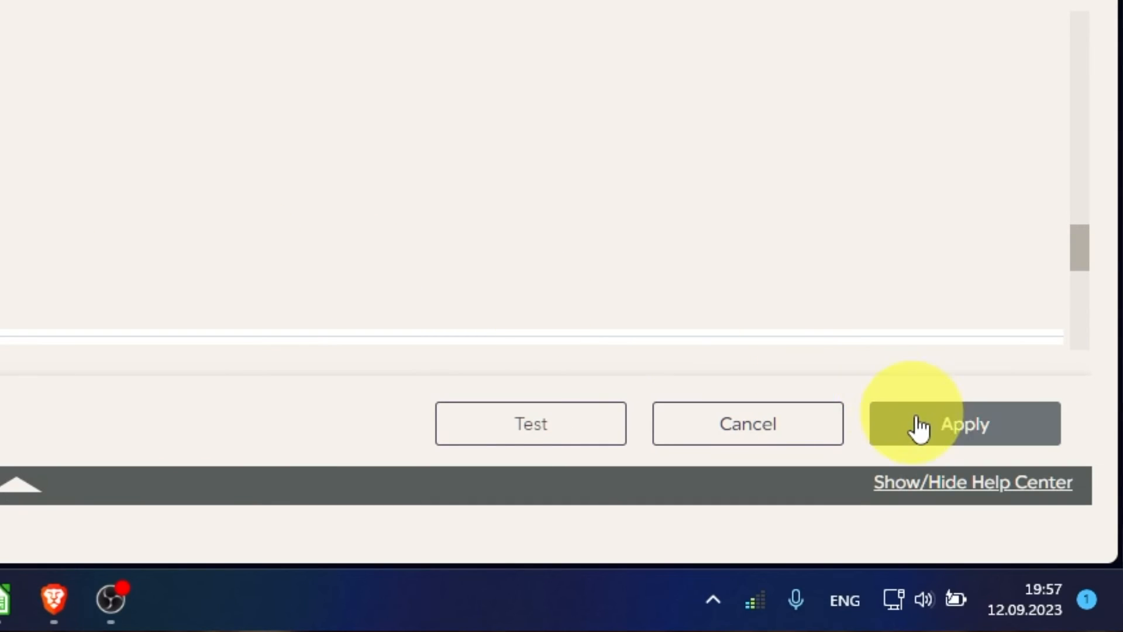
Apply the Internet Setup changes and confirm saving them
click(963, 423)
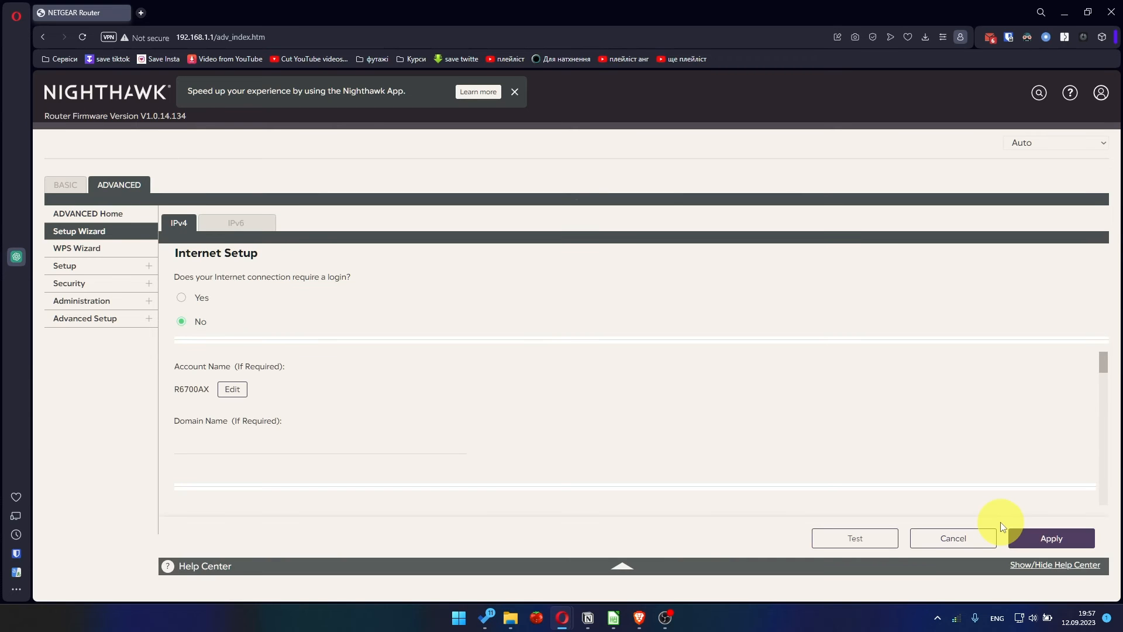
click(221, 37)
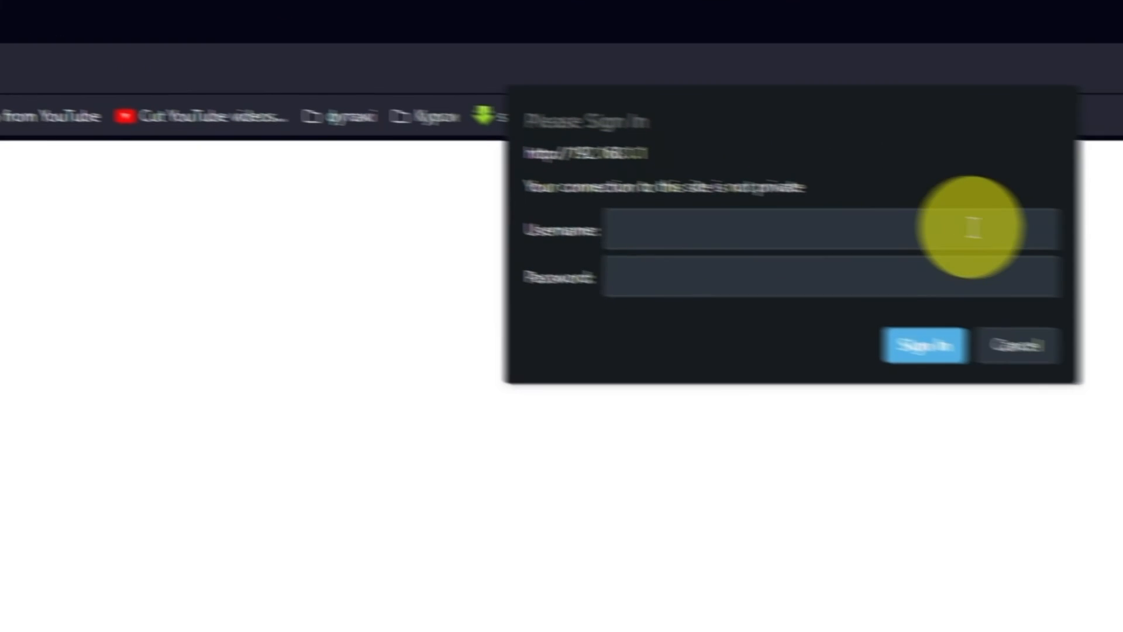
Enter the username 'admin' in the sign-in prompt and move to the password field
text(admin)
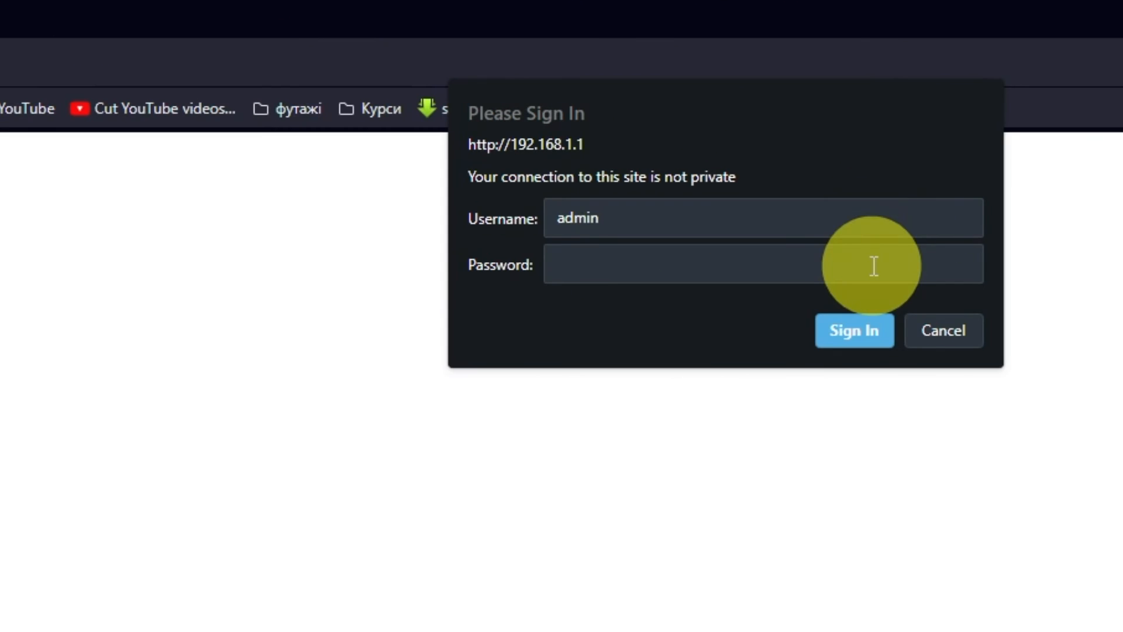
click(854, 330)
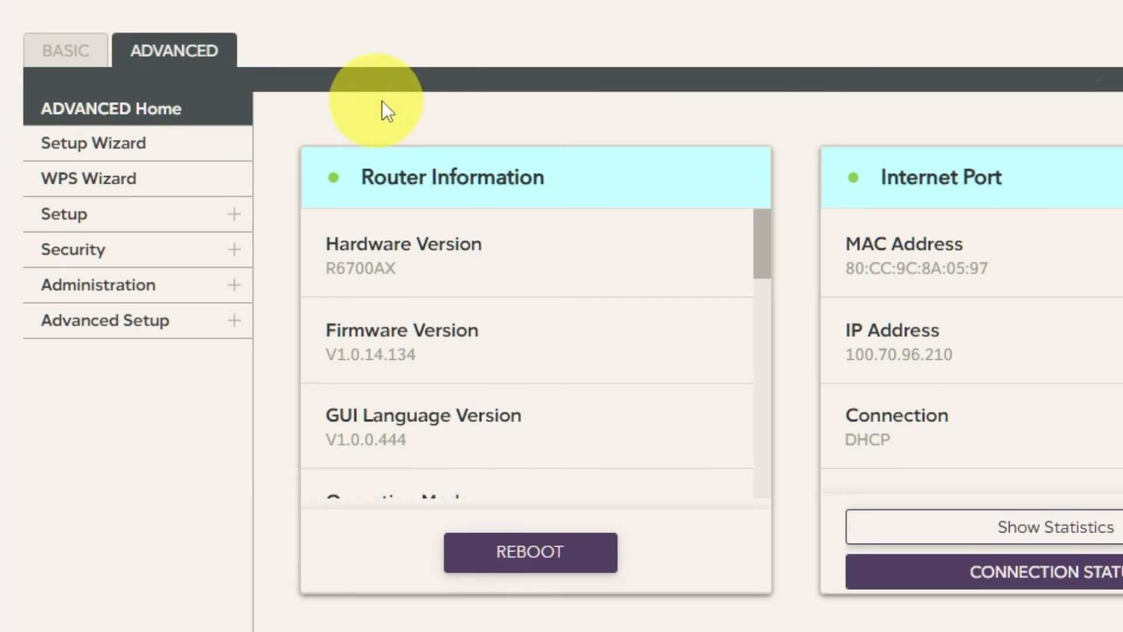
Reboot the router from Advanced Home, confirming with Yes
click(529, 552)
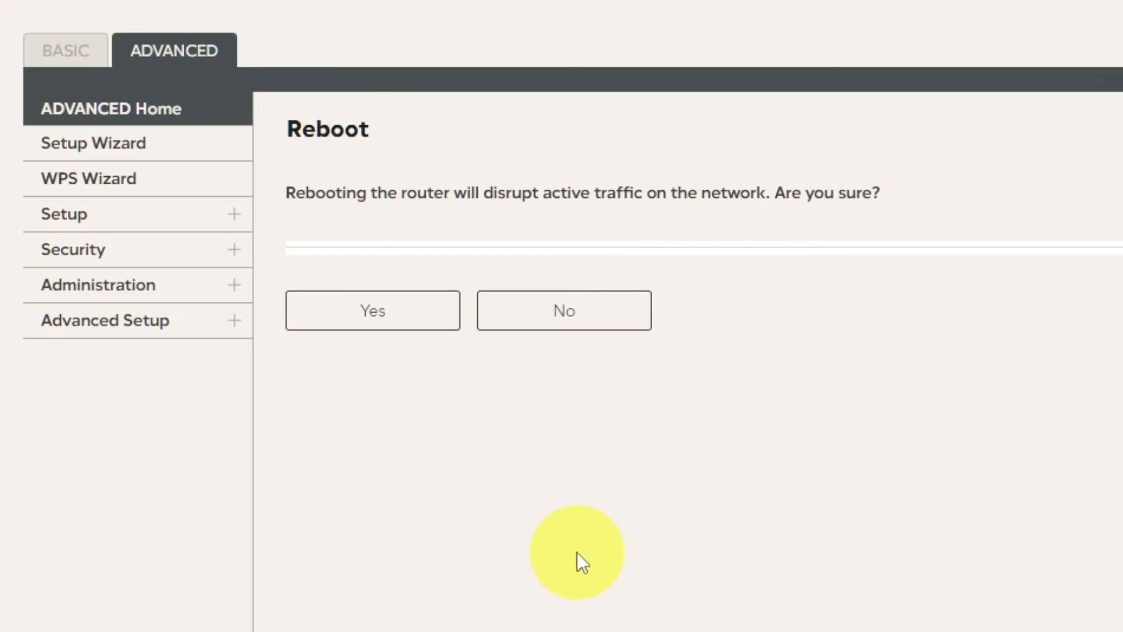
click(372, 310)
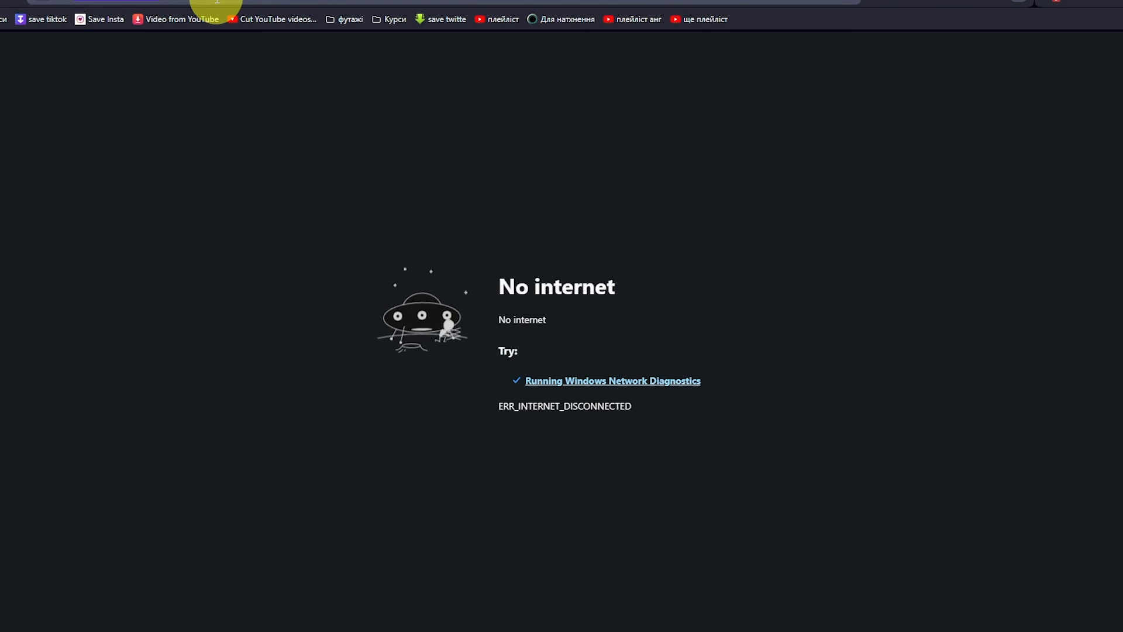
Load 192.168.1.1 in Opera and sign in to the router admin page again
text(192.168.1.1)
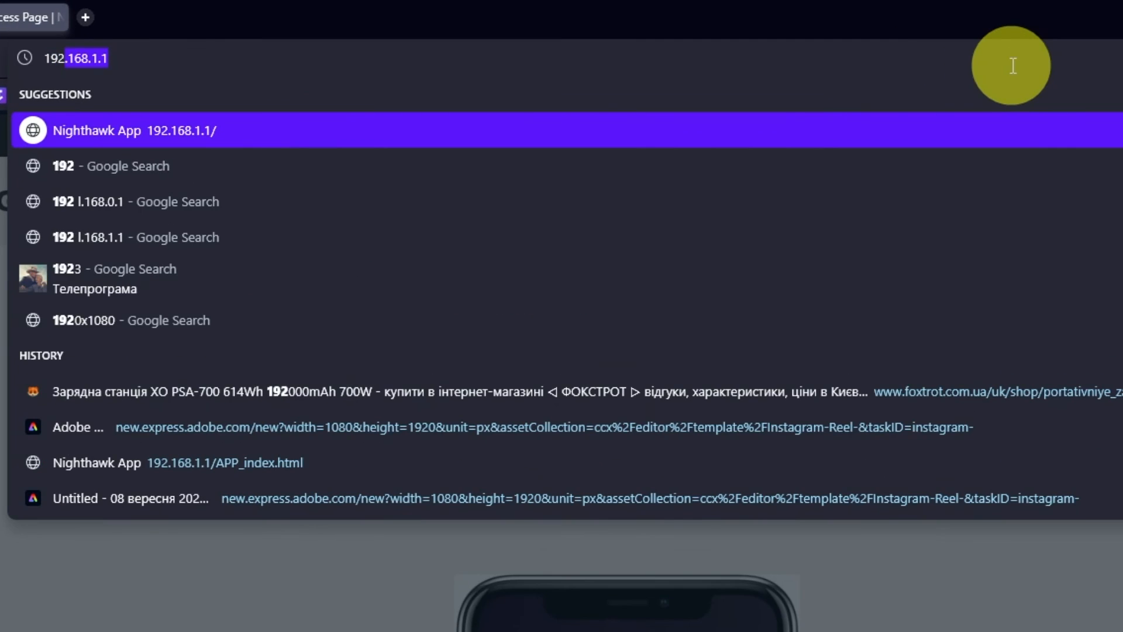
click(133, 129)
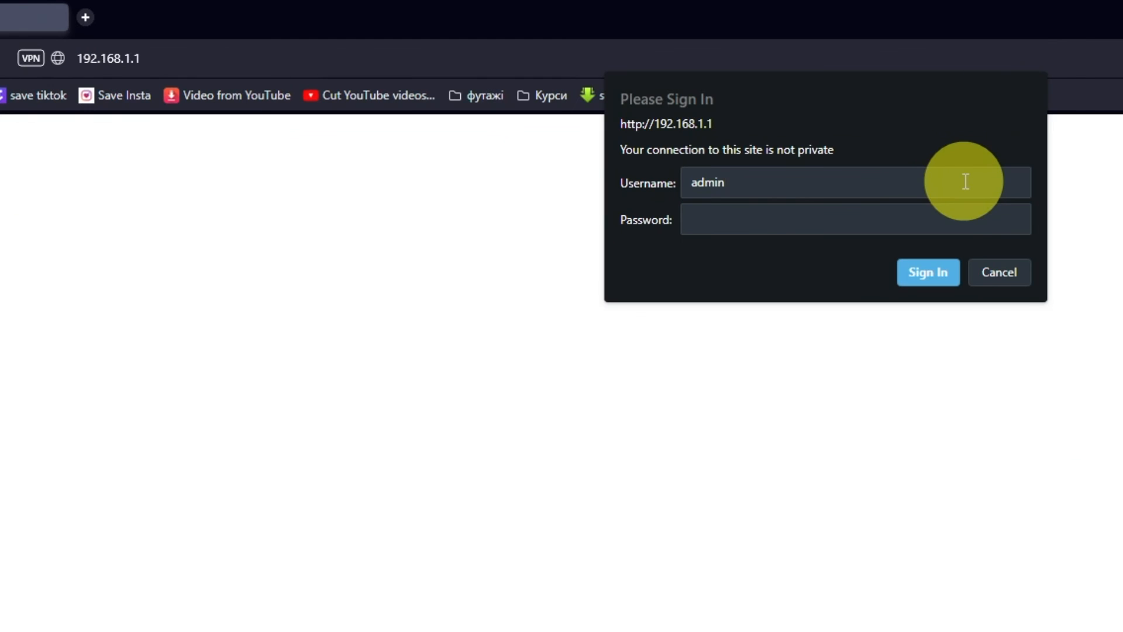
click(928, 273)
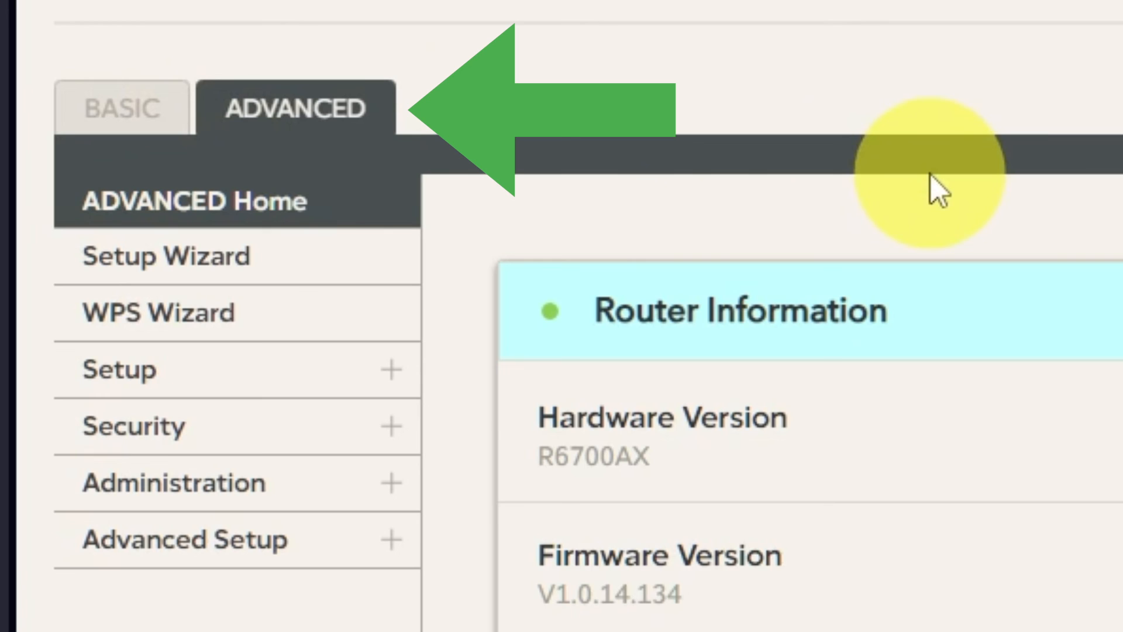
Revisit Setup > Internet Setup and select Use Computer MAC Address for the router
click(119, 370)
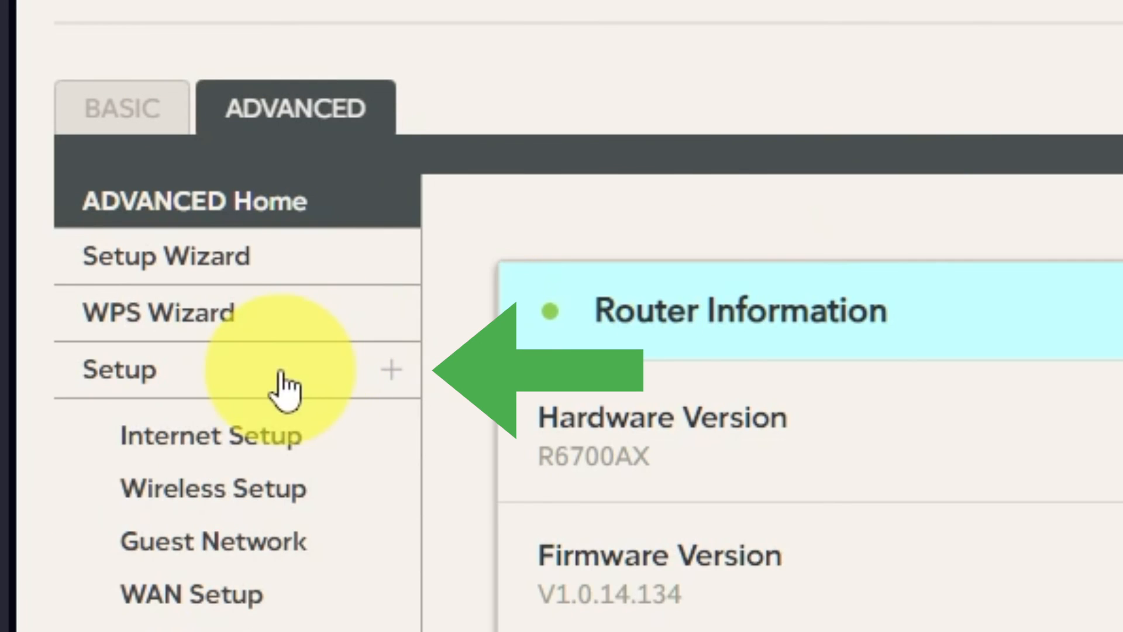
click(210, 435)
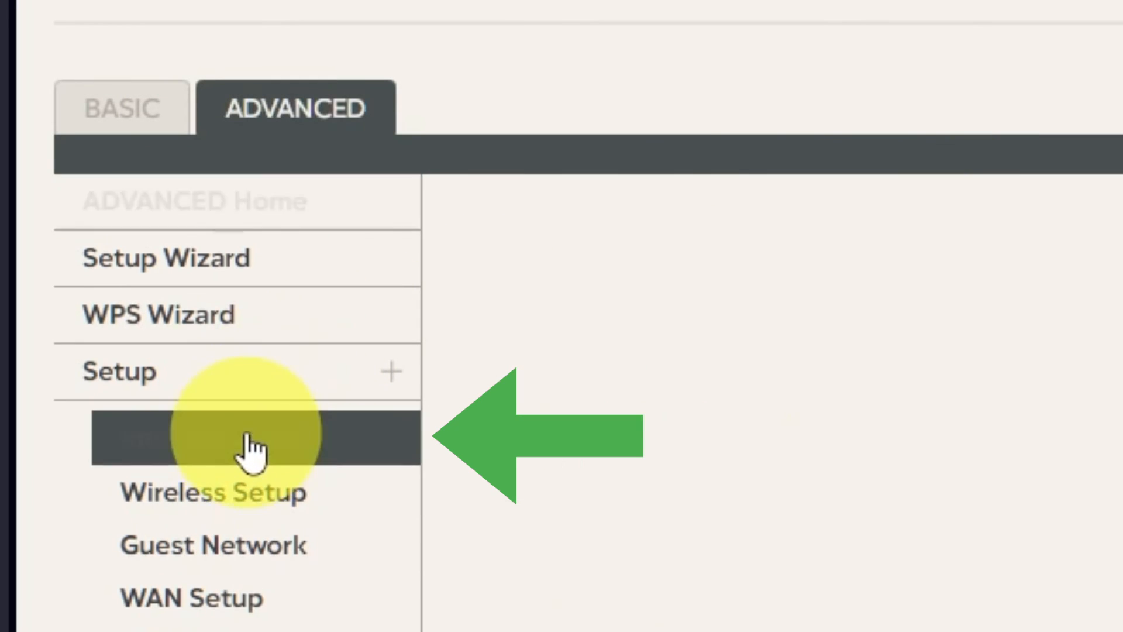
click(250, 437)
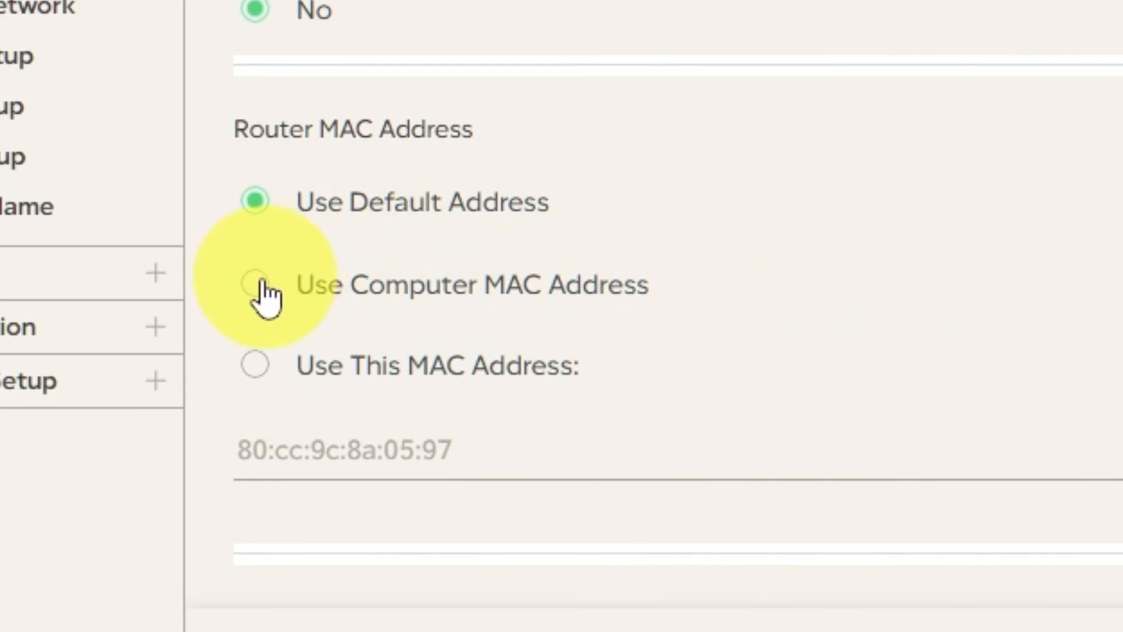
click(256, 285)
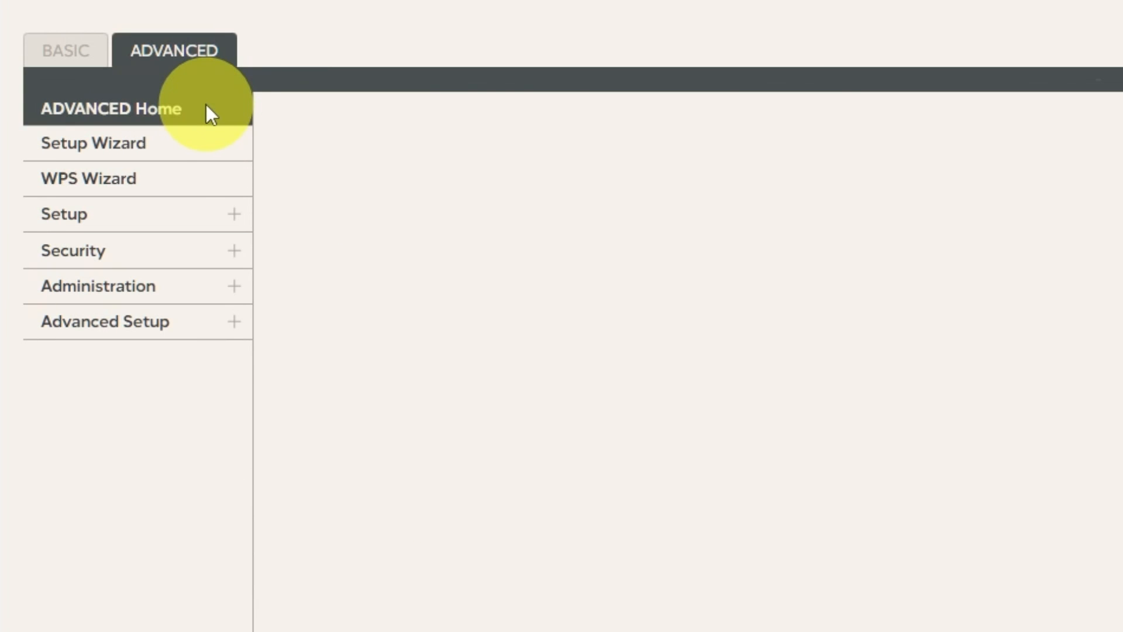
Return to Advanced Home and reboot the router again, confirming with Yes
click(112, 107)
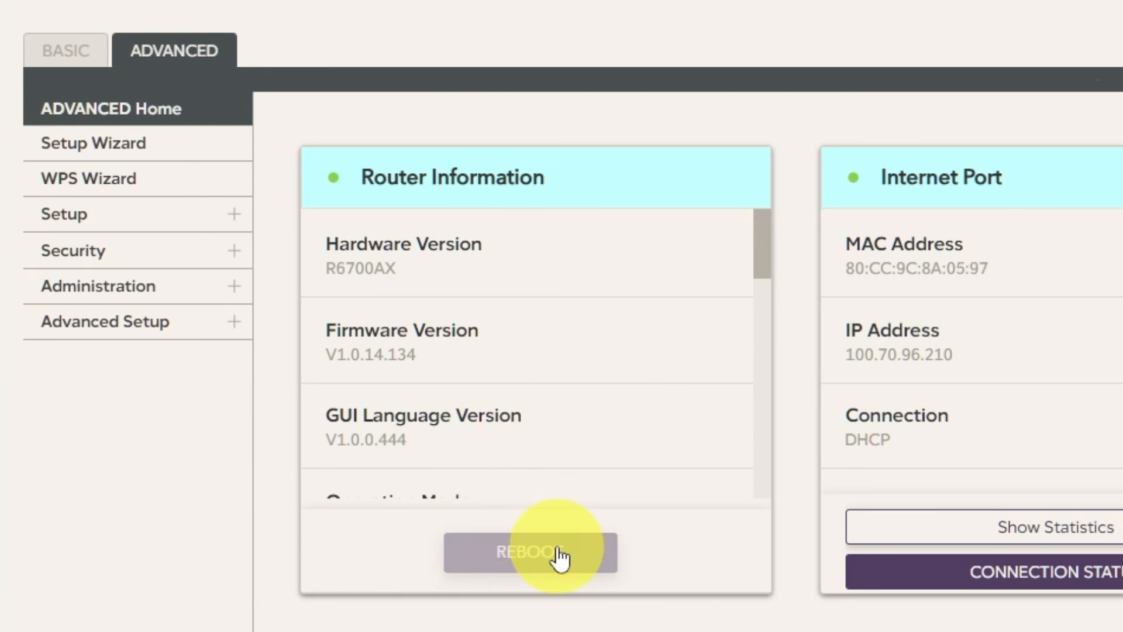
click(529, 552)
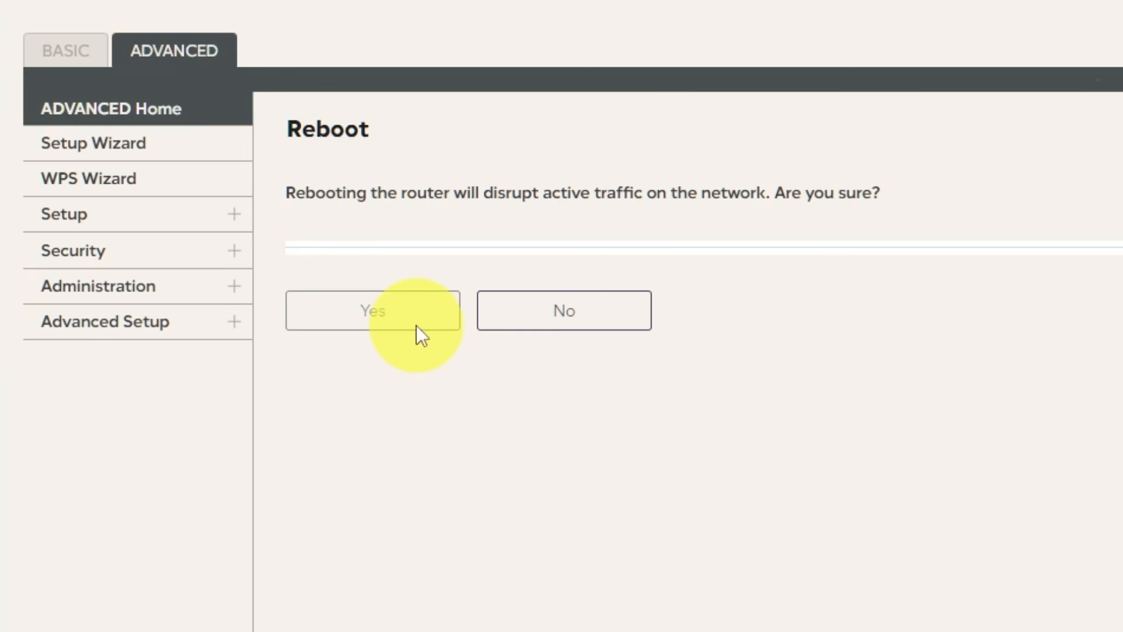
click(372, 310)
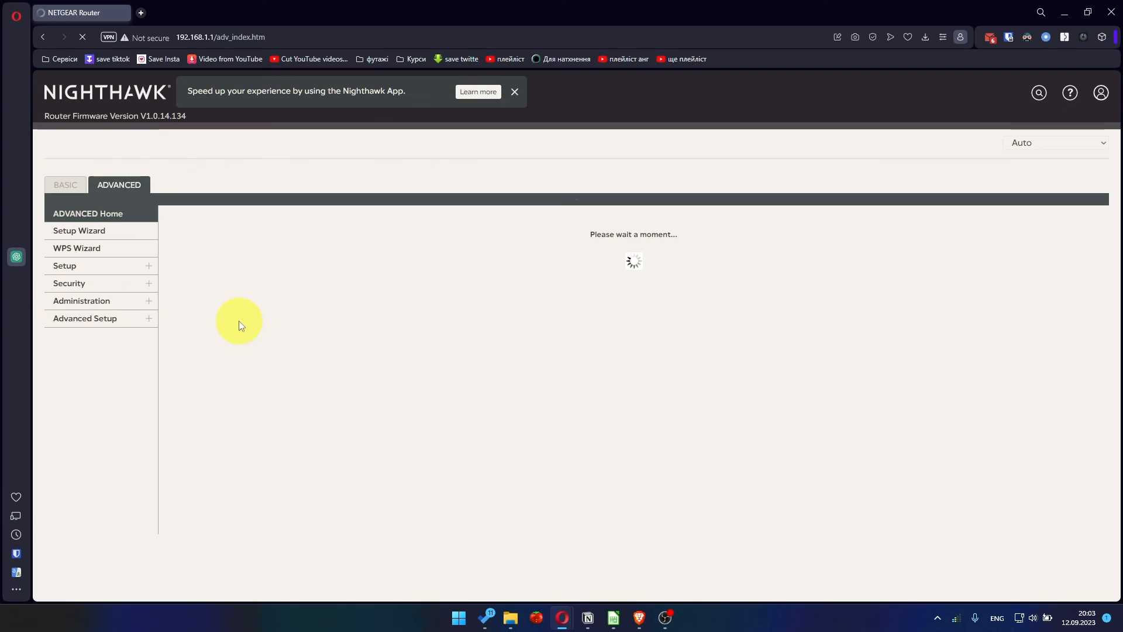